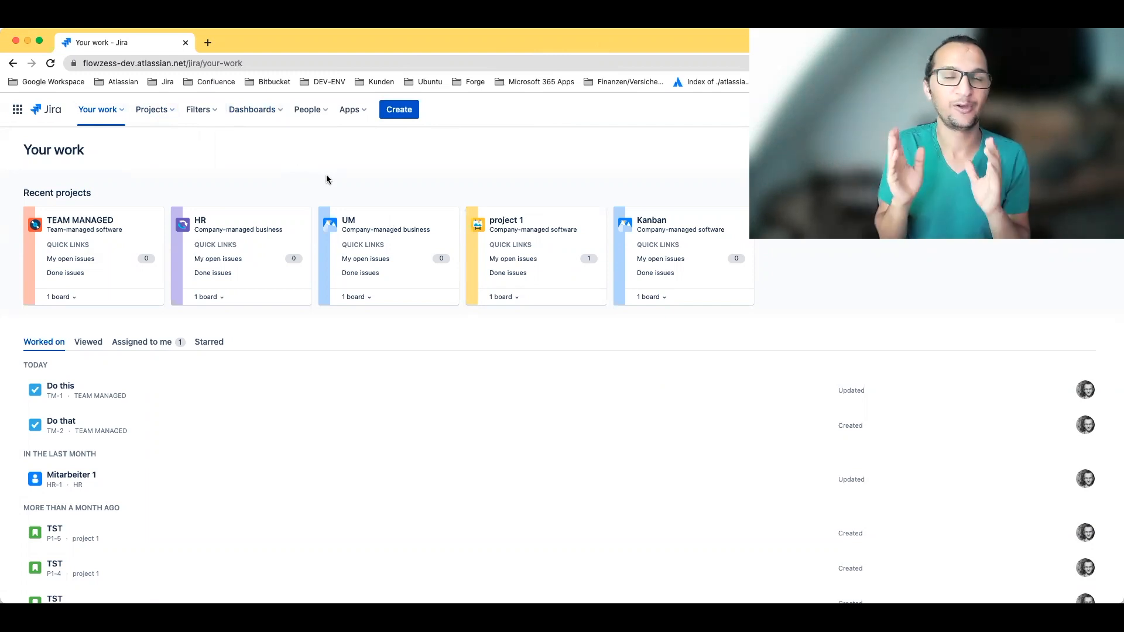
Browse the Filters menu and then the Projects list from the Your work page.
{"action": "scroll", "scroll_direction": "down", "scroll_amount": 3}
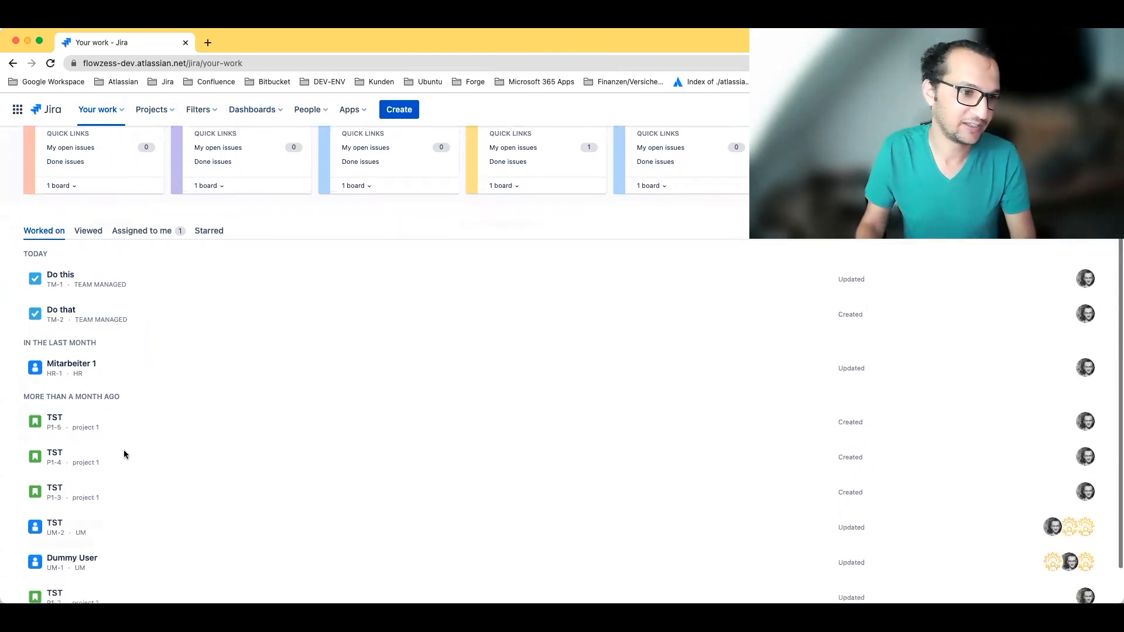
{"action": "scroll", "scroll_direction": "down", "scroll_amount": 3}
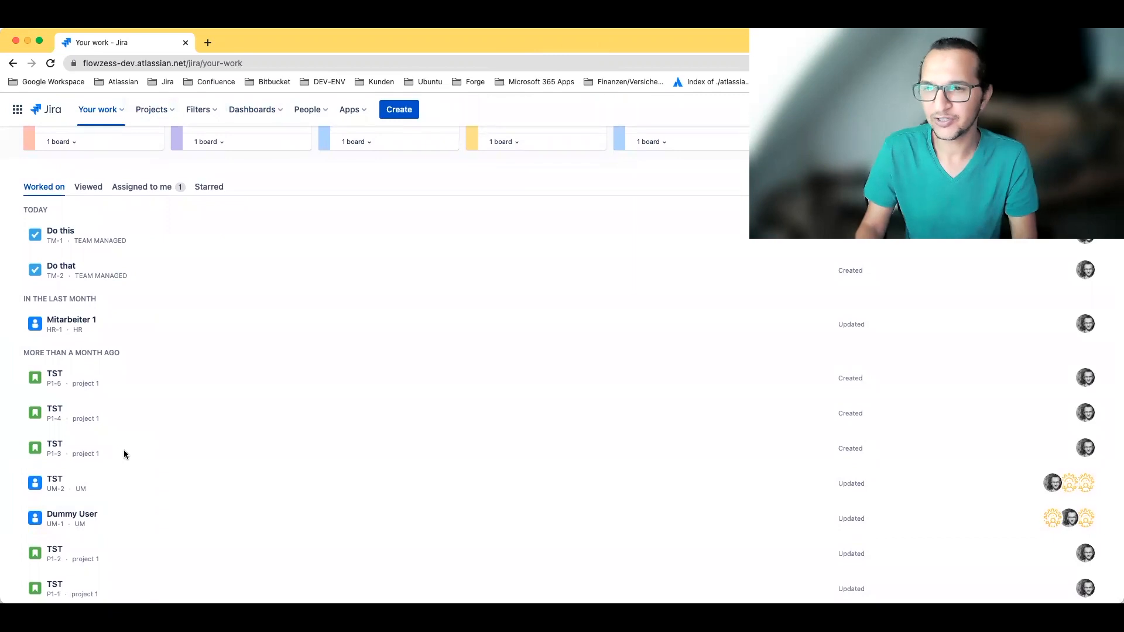
{"action": "mouse_move", "coordinate": [705, 333]}
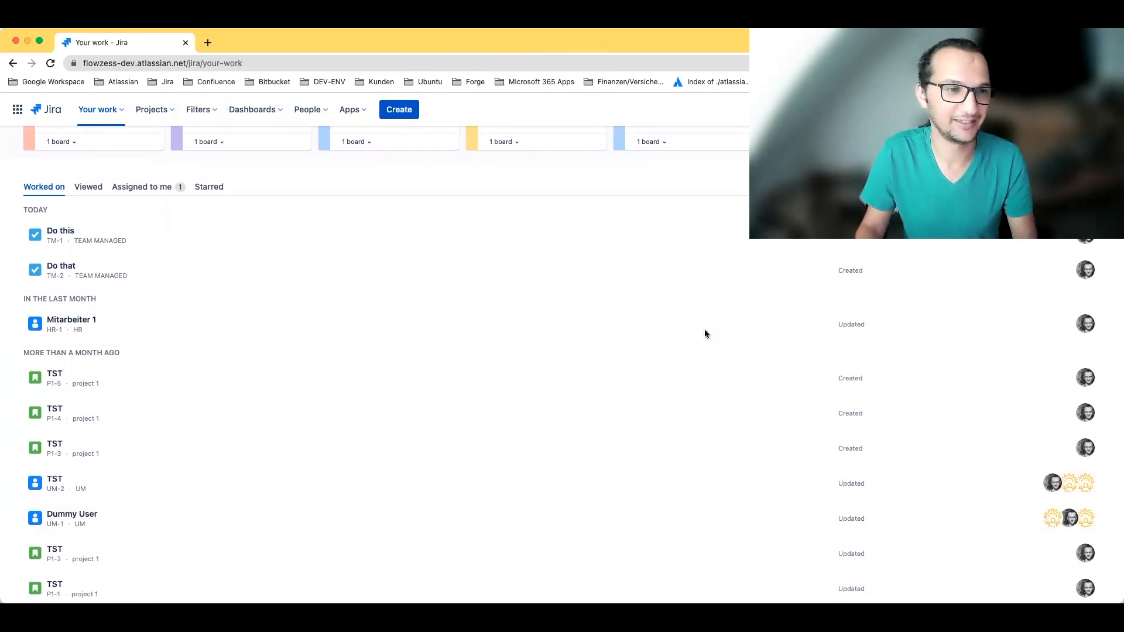
{"action": "scroll", "scroll_direction": "up", "scroll_amount": 3}
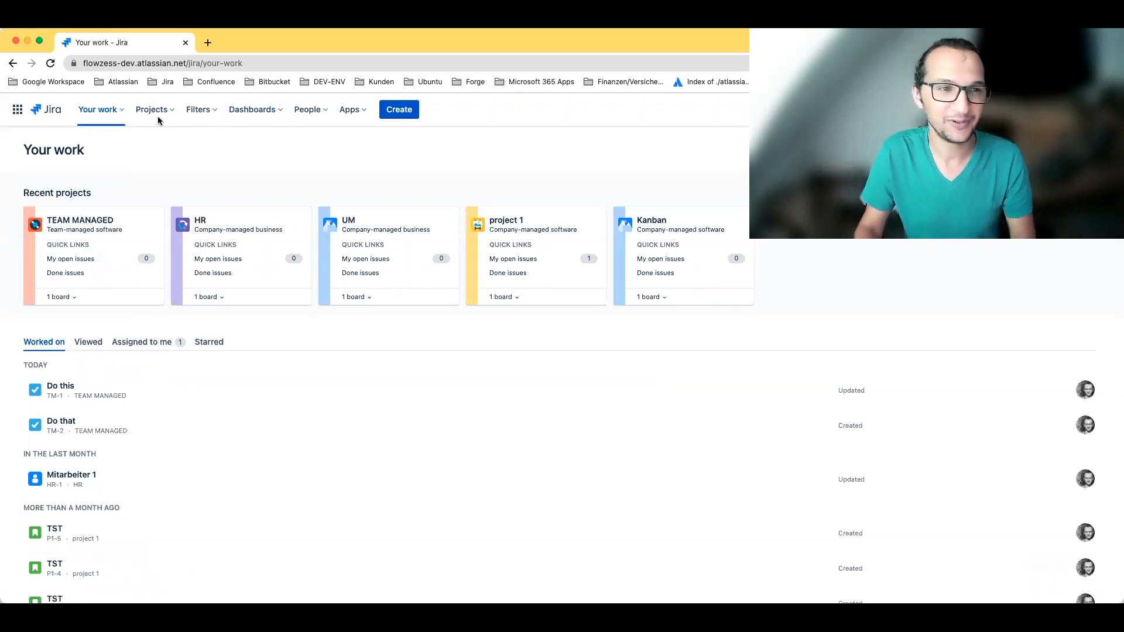
{"action": "left_click", "coordinate": [198, 109]}
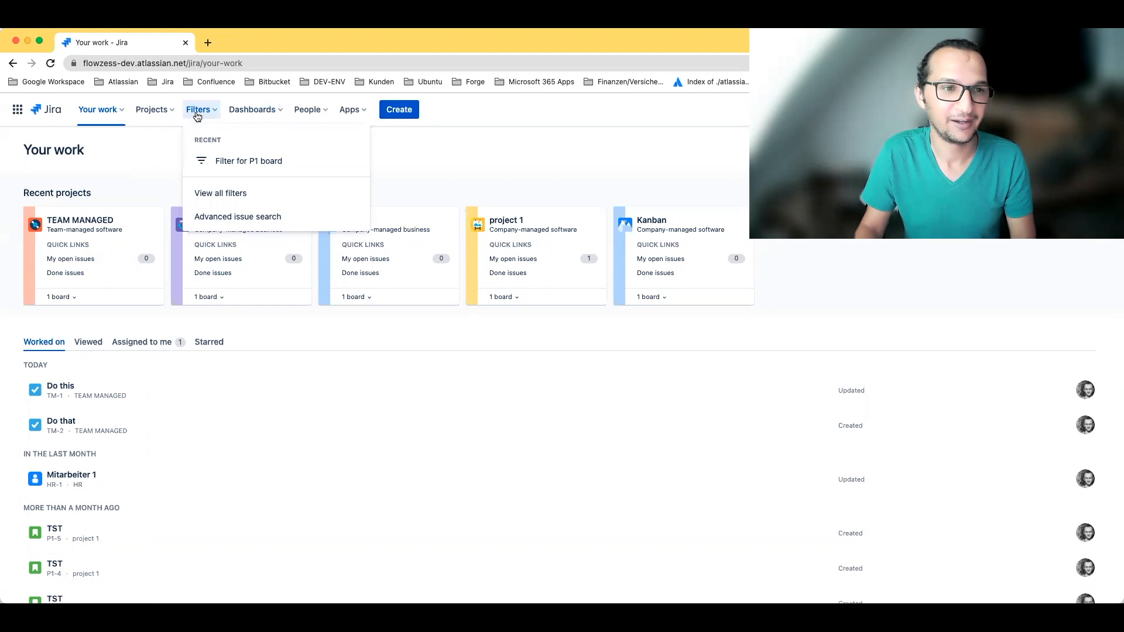
{"action": "left_click", "coordinate": [151, 109]}
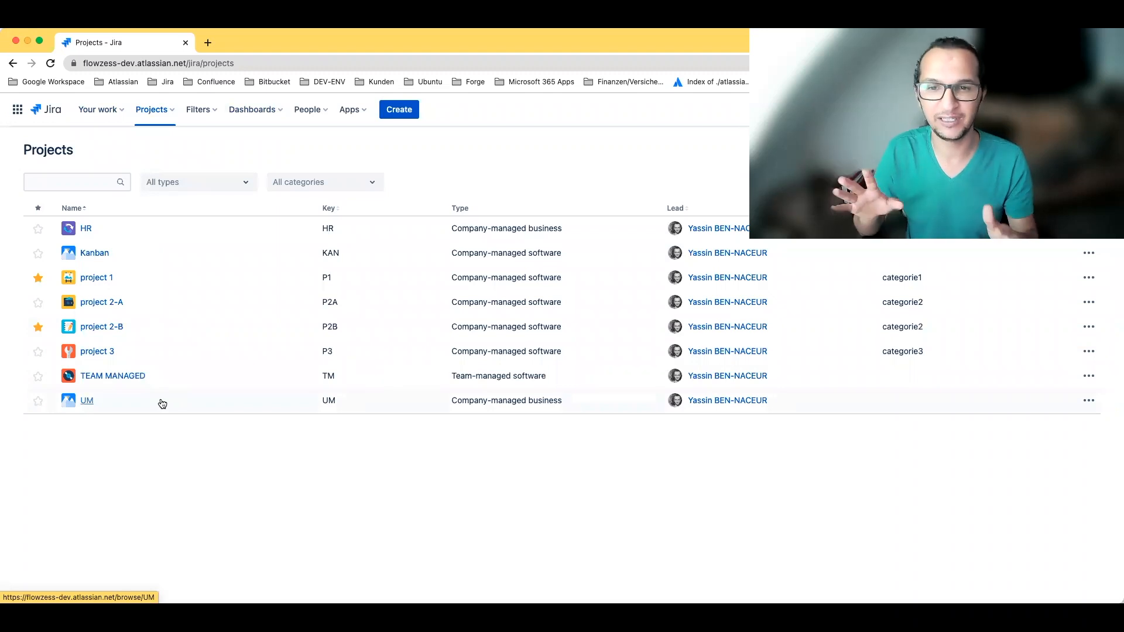
{"action": "mouse_move", "coordinate": [182, 141]}
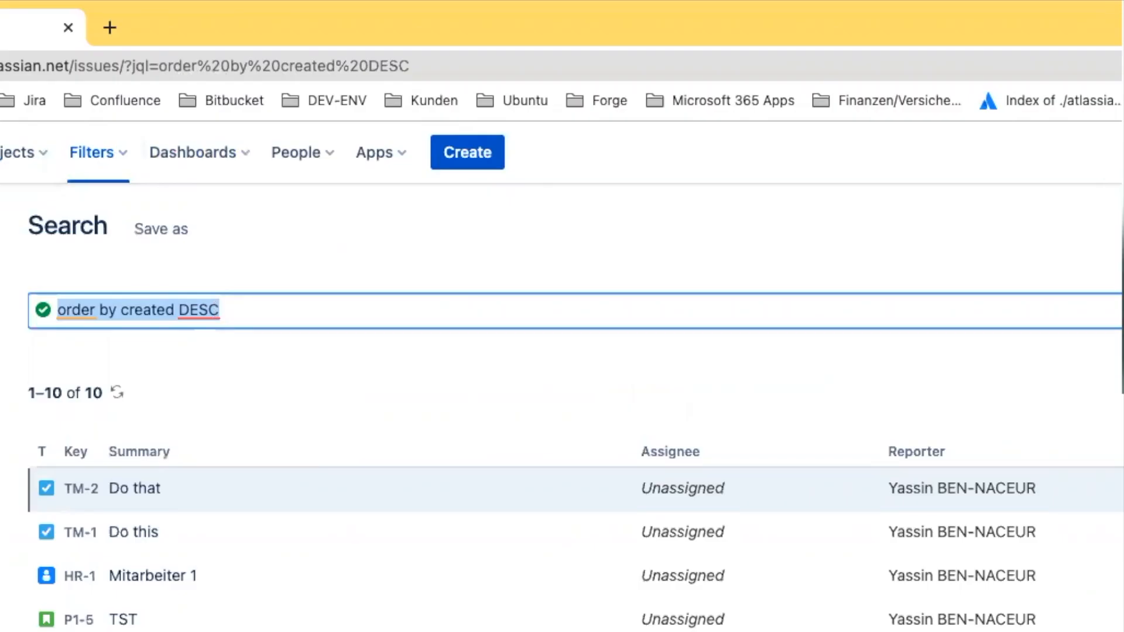
Run the JQL search assignee = currentUser() to list issues assigned to me.
{"action": "type", "text": "assignee"}
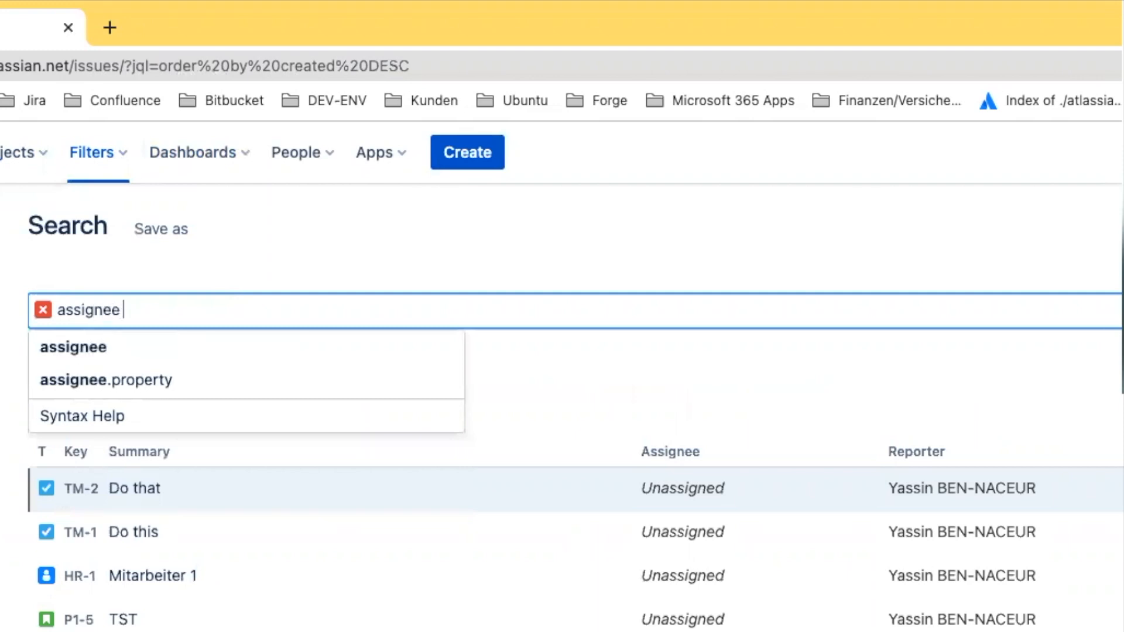
{"action": "type", "text": "= current"}
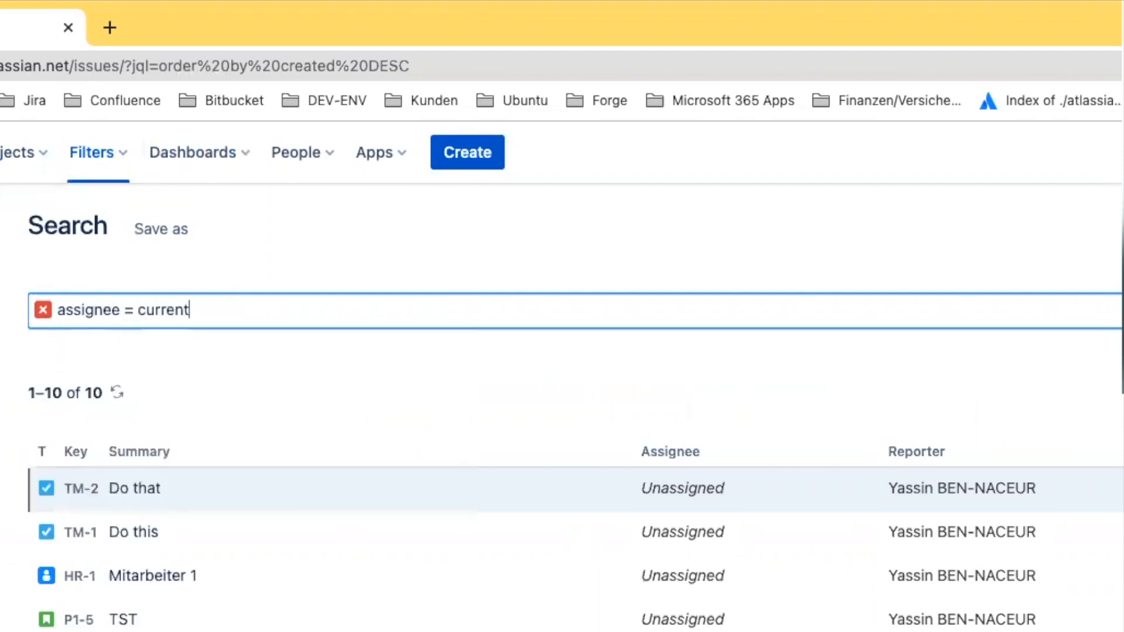
{"action": "type", "text": "User()"}
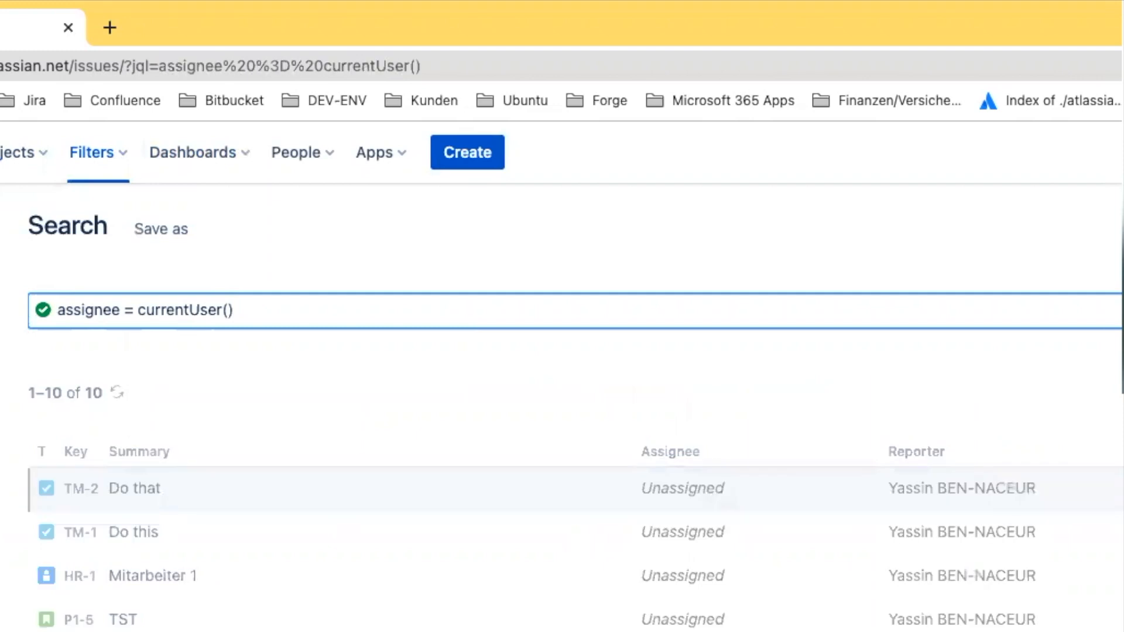
{"action": "key", "text": "Return"}
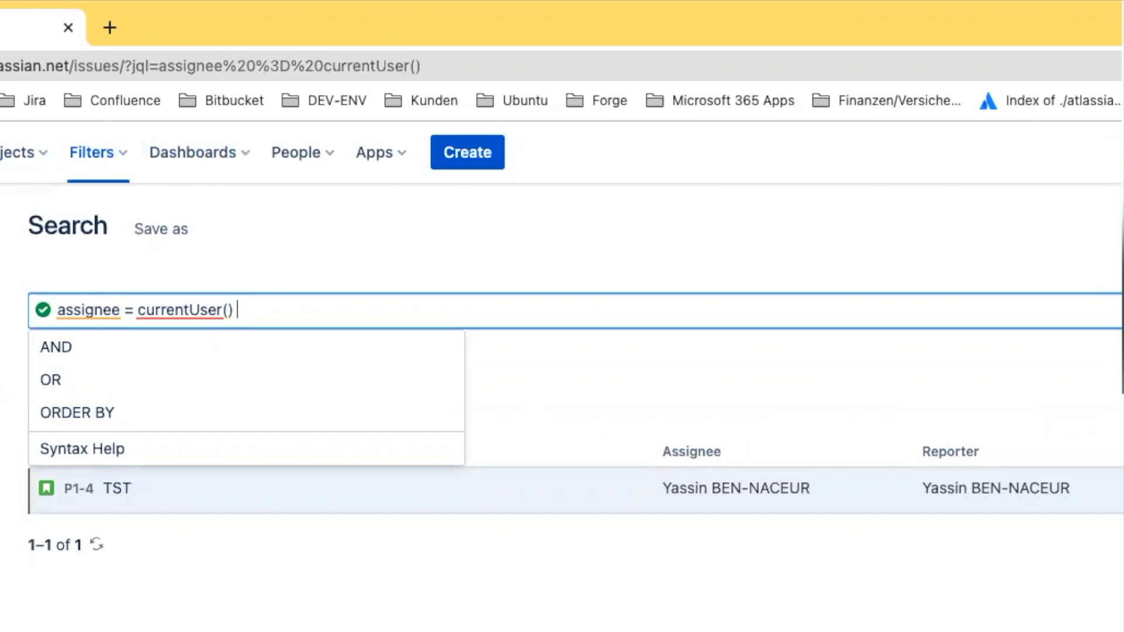
Extend the query with and reporter = currentUser().
{"action": "type", "text": "and reporter ="}
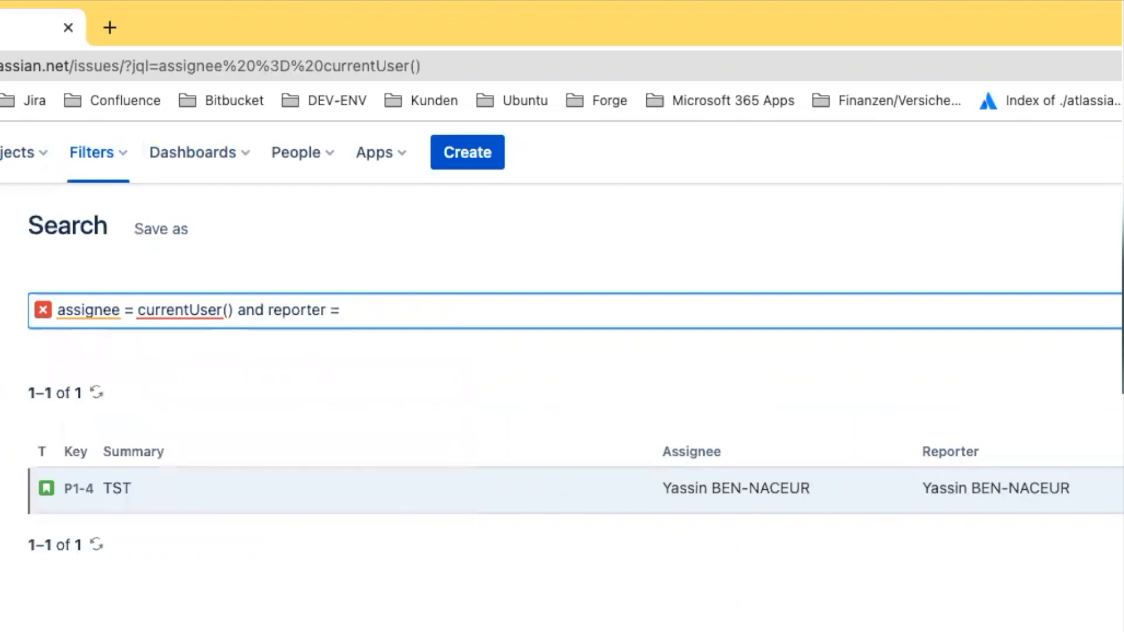
{"action": "type", "text": "current"}
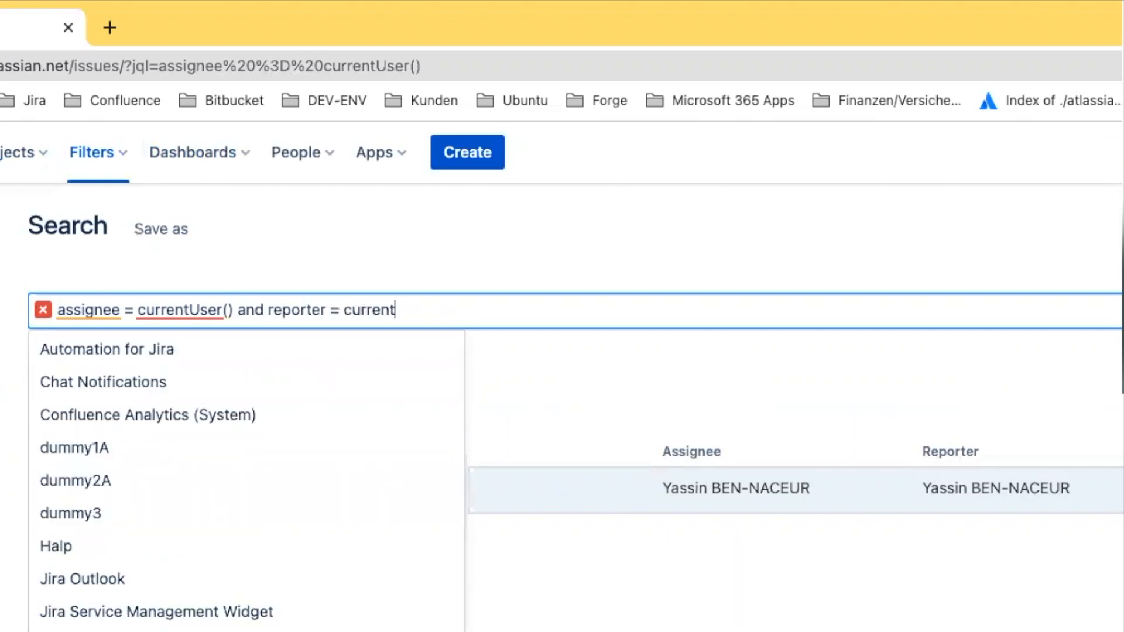
{"action": "type", "text": "User("}
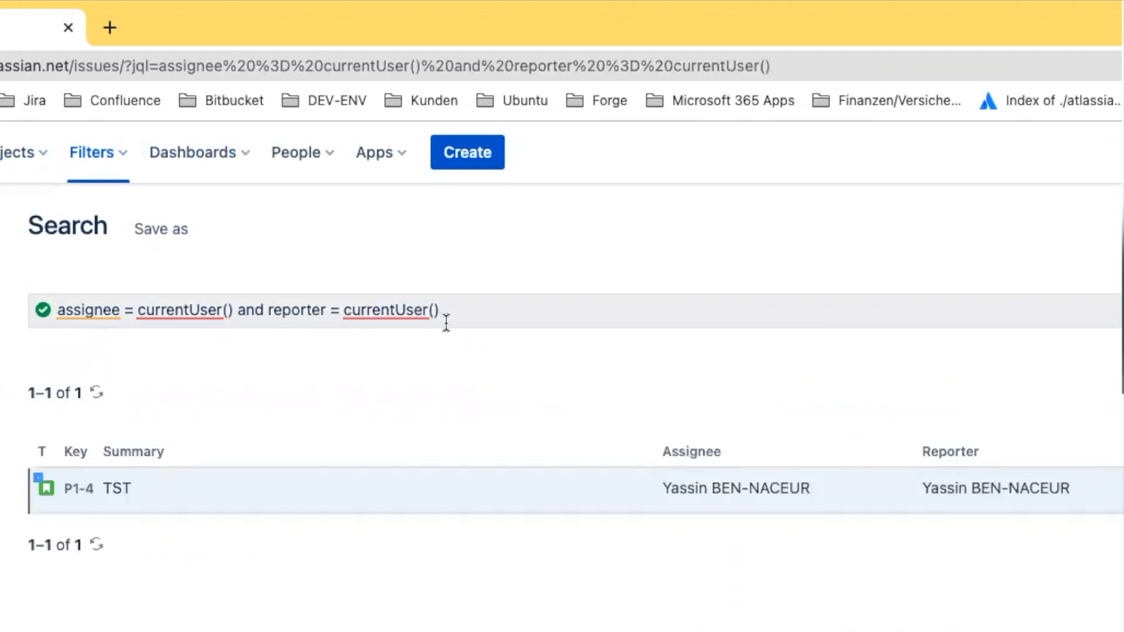
{"action": "mouse_move", "coordinate": [470, 327]}
{"action": "type", "text": "or"}
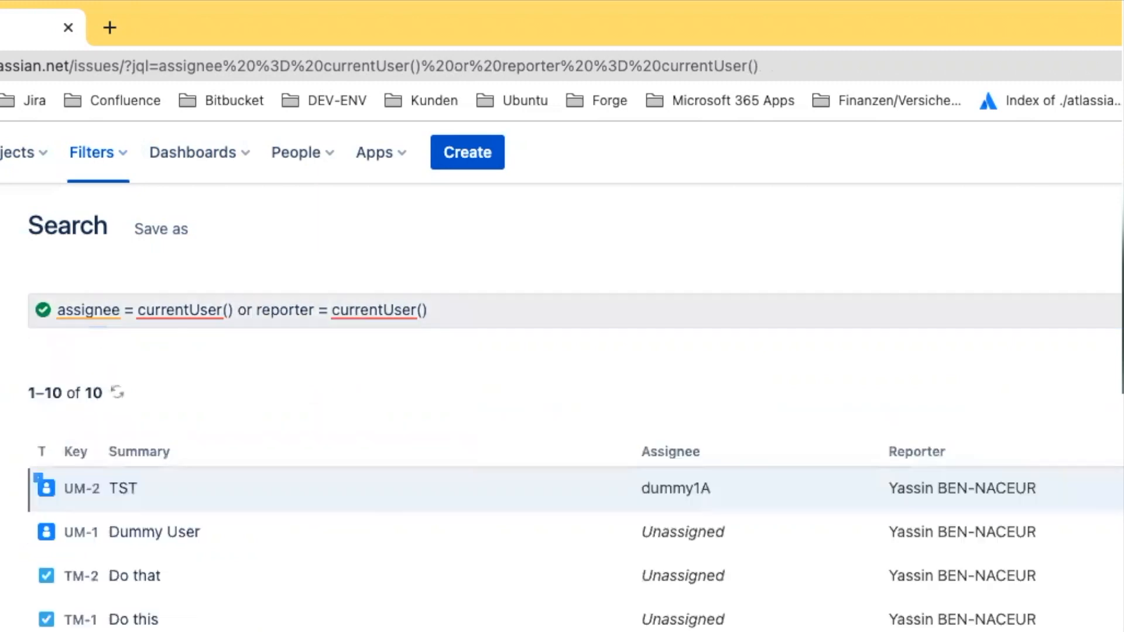
{"action": "mouse_move", "coordinate": [475, 372]}
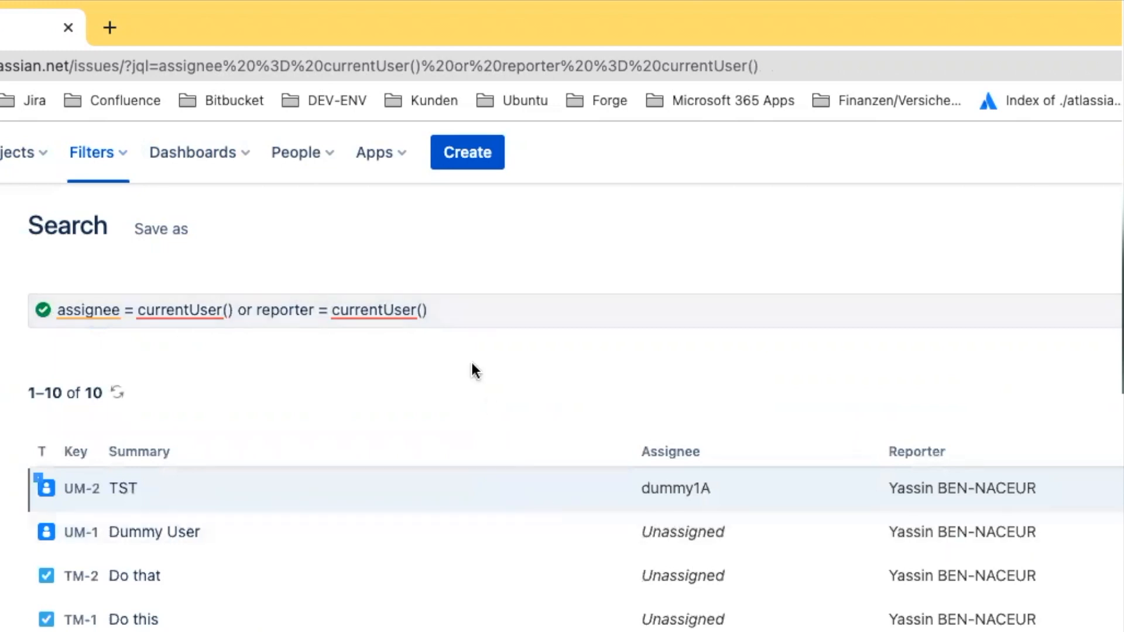
Add a watcher = currentUser() condition to the JQL query.
{"action": "left_click", "coordinate": [466, 310]}
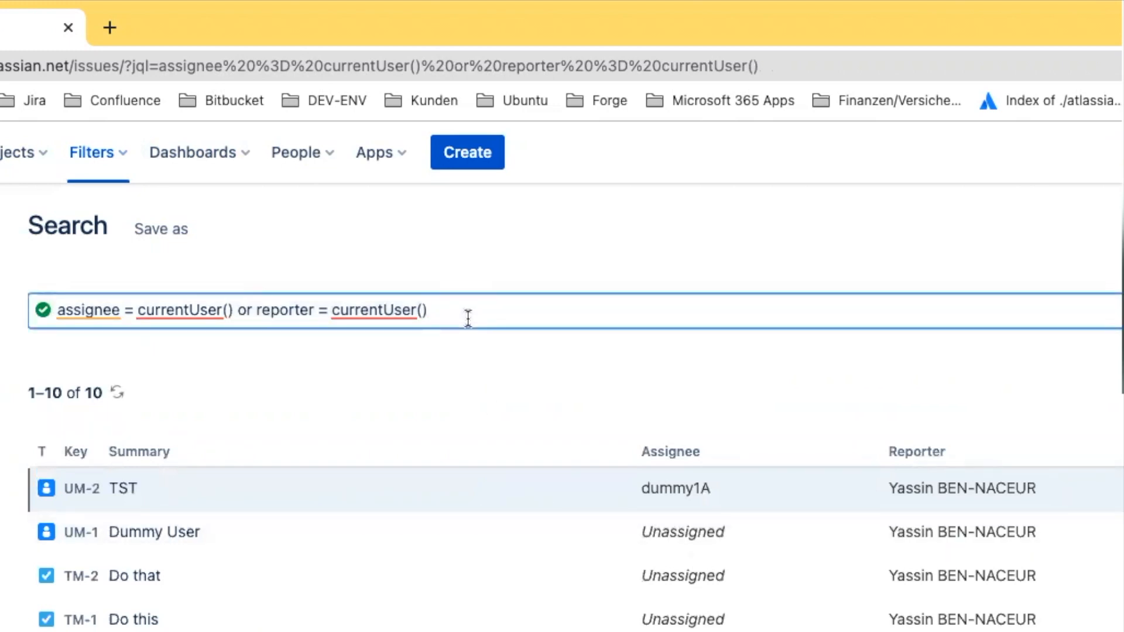
{"action": "left_click", "coordinate": [466, 310]}
{"action": "type", "text": " and"}
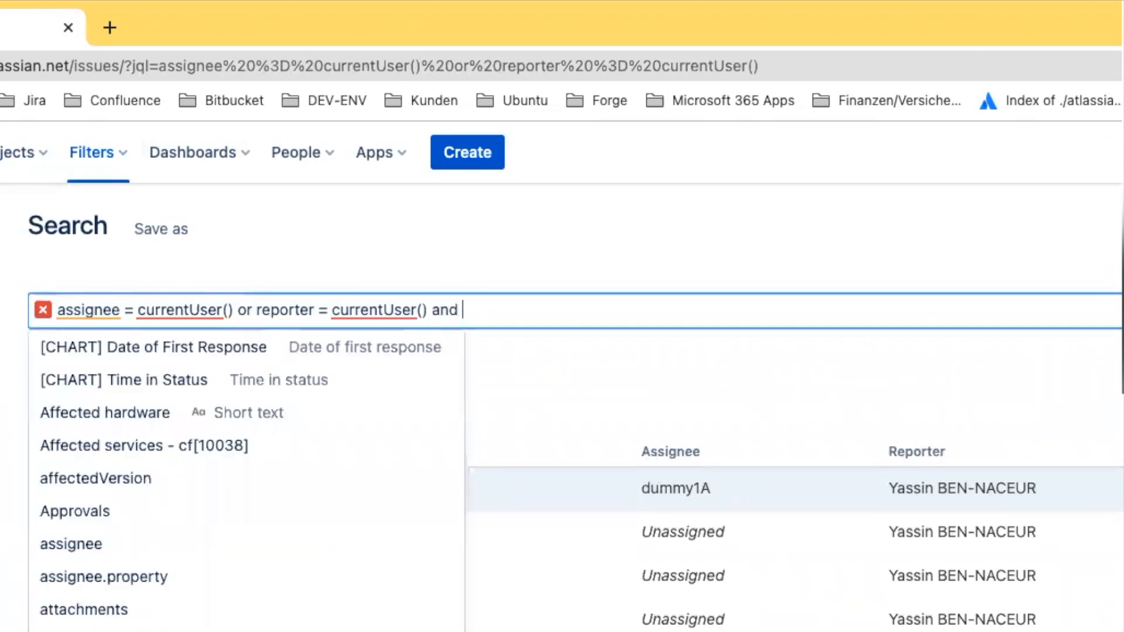
{"action": "type", "text": "watcher ="}
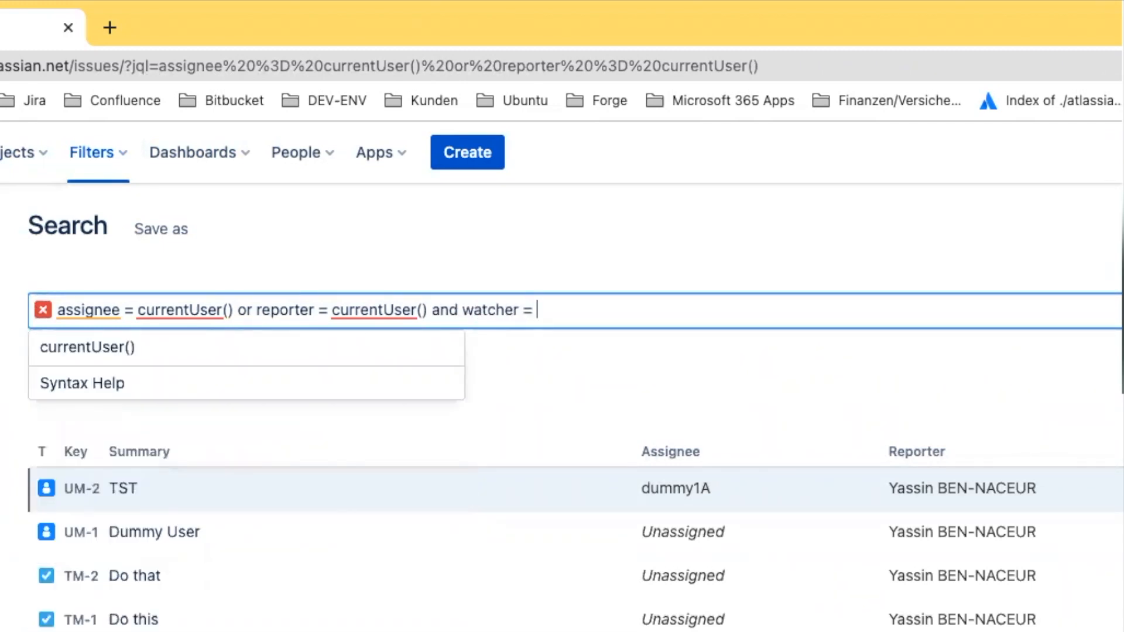
{"action": "type", "text": "currentUser("}
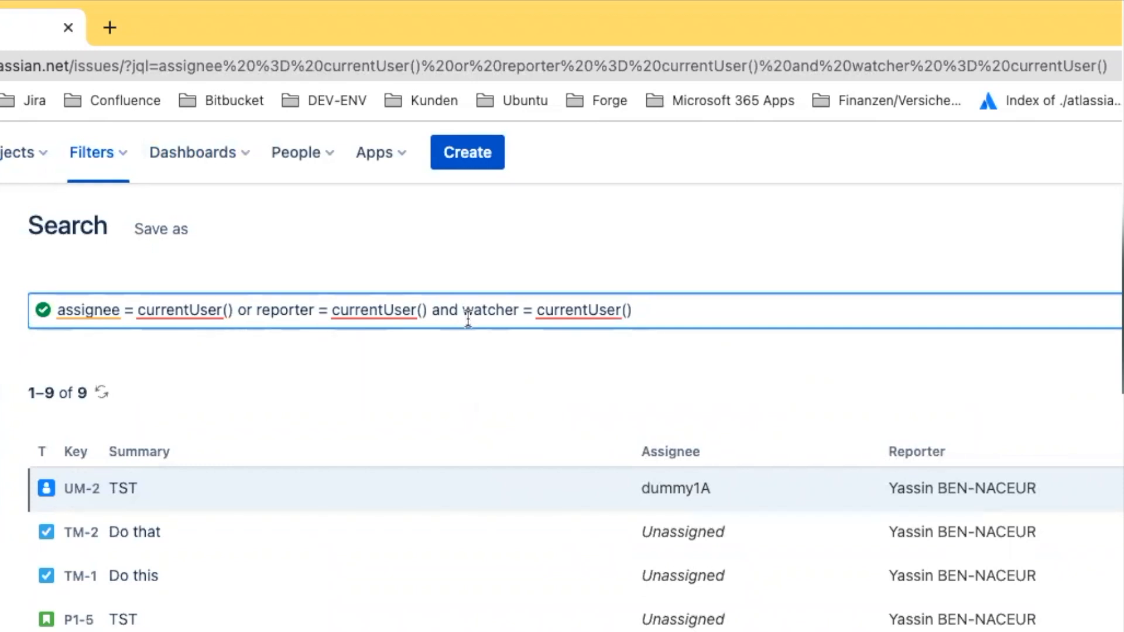
{"action": "left_click", "coordinate": [632, 309]}
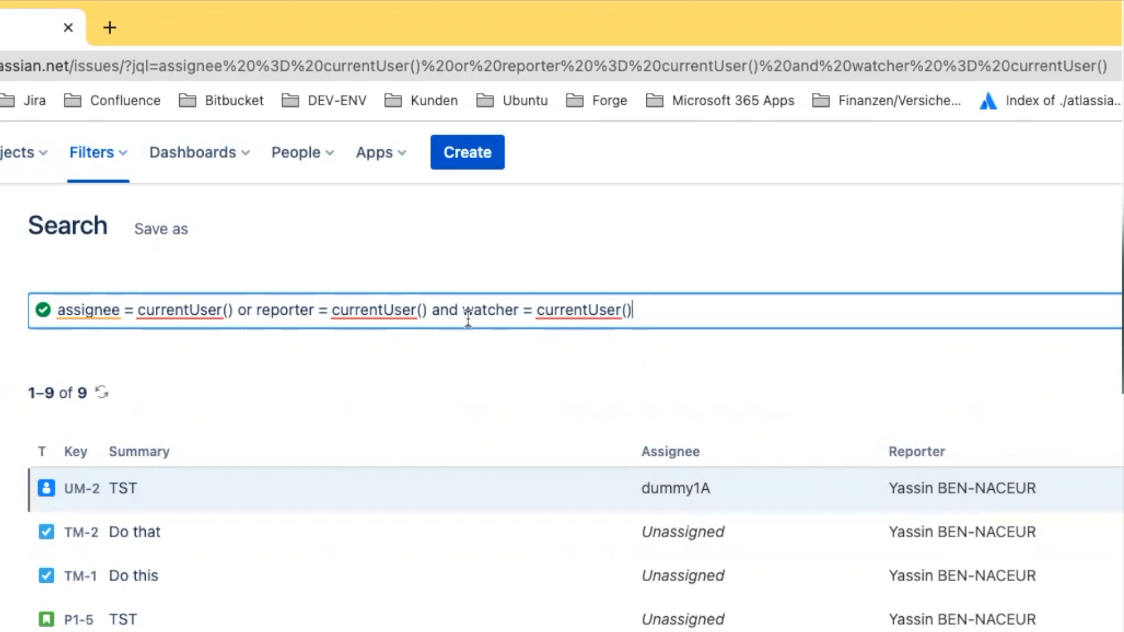
{"action": "mouse_move", "coordinate": [469, 325]}
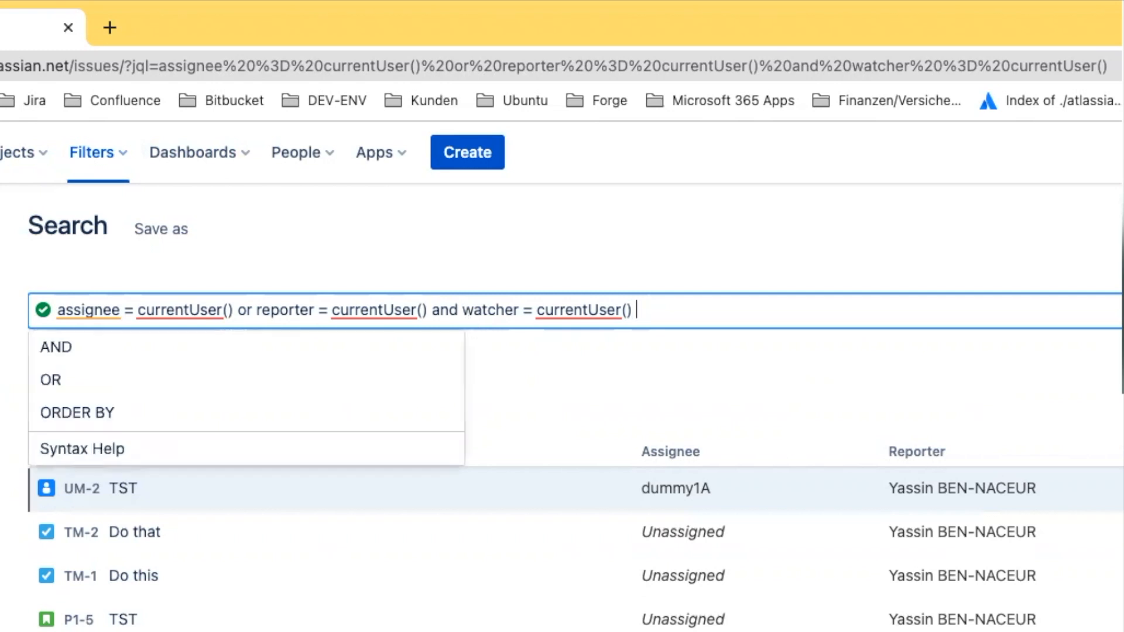
Add text ~ currentUser(), make the conditions 'or', and run the search returning 10 issues.
{"action": "type", "text": "an"}
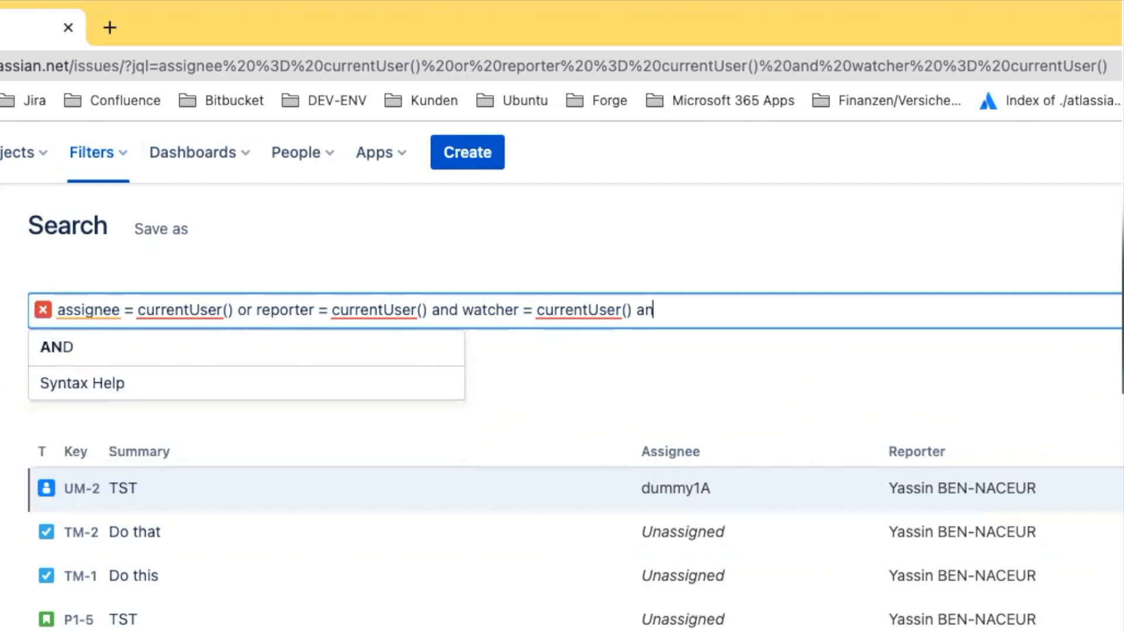
{"action": "type", "text": "d text"}
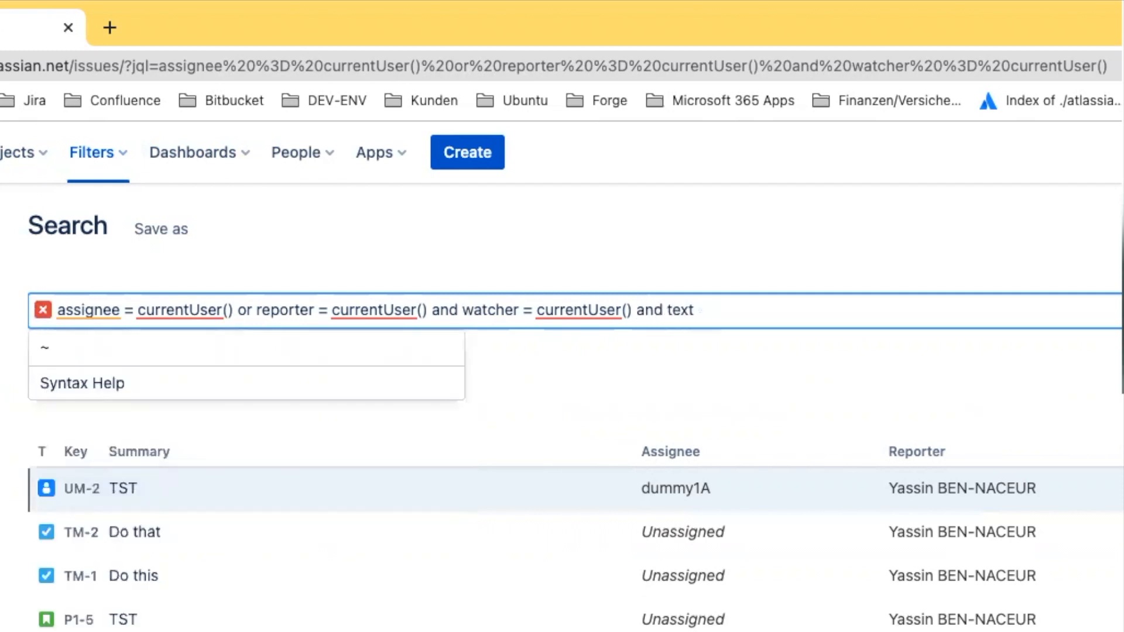
{"action": "type", "text": "~"}
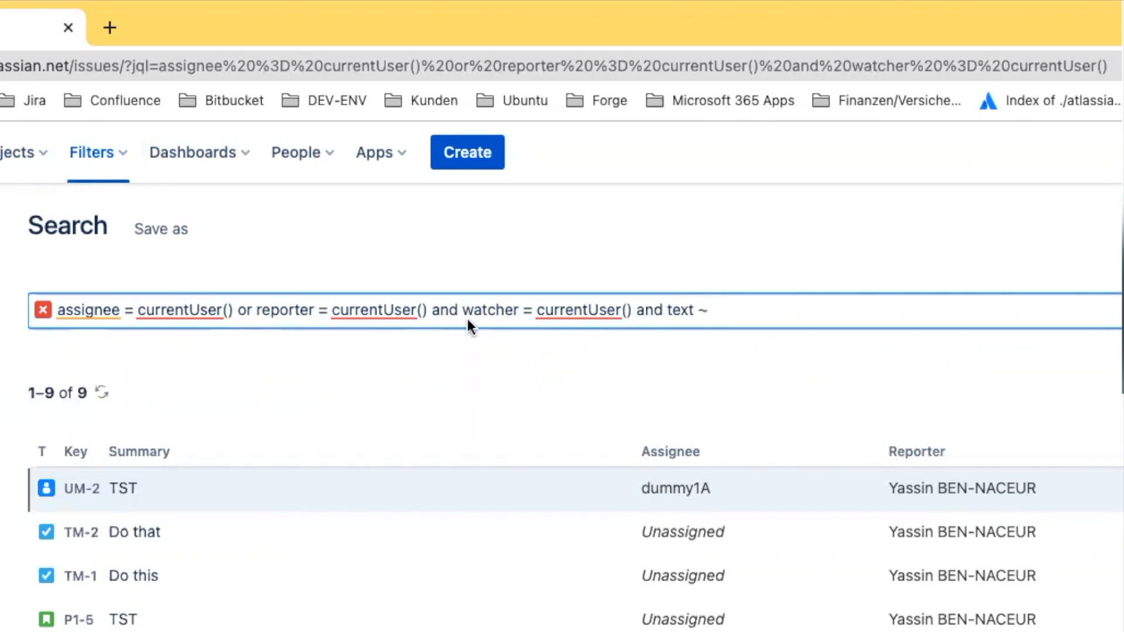
{"action": "type", "text": "currentUser("}
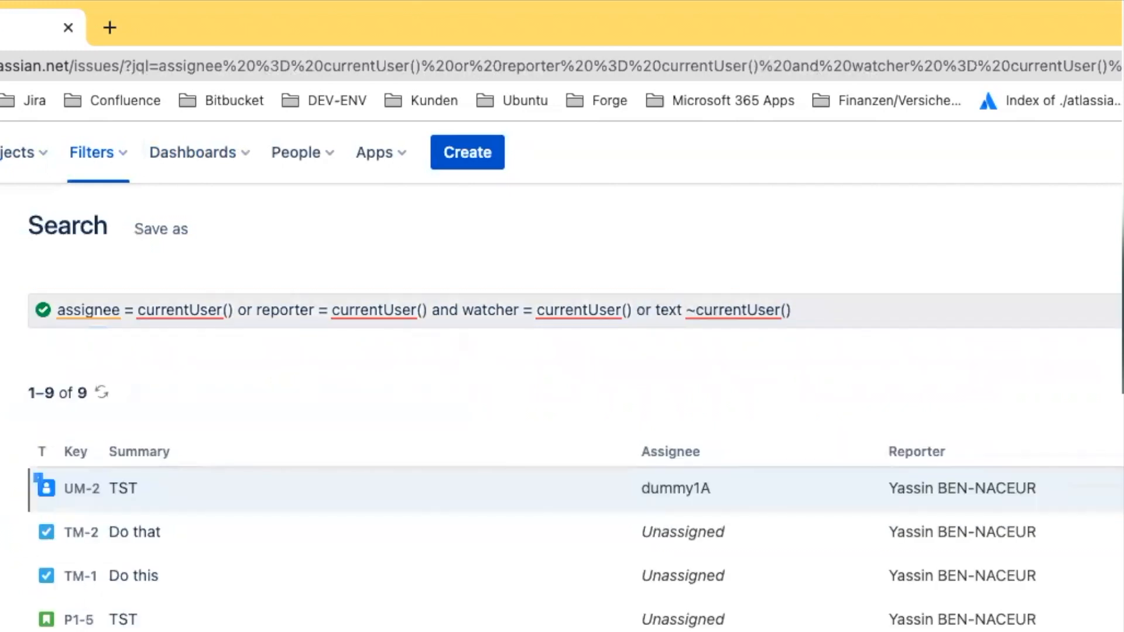
{"action": "left_click", "coordinate": [446, 309]}
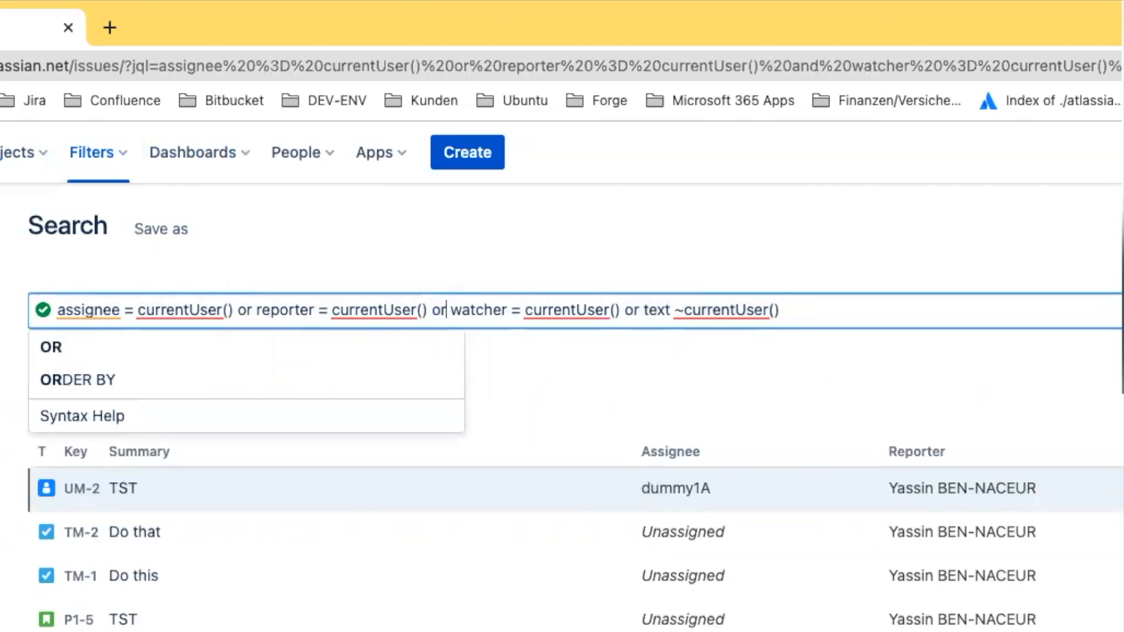
{"action": "key", "text": "Return"}
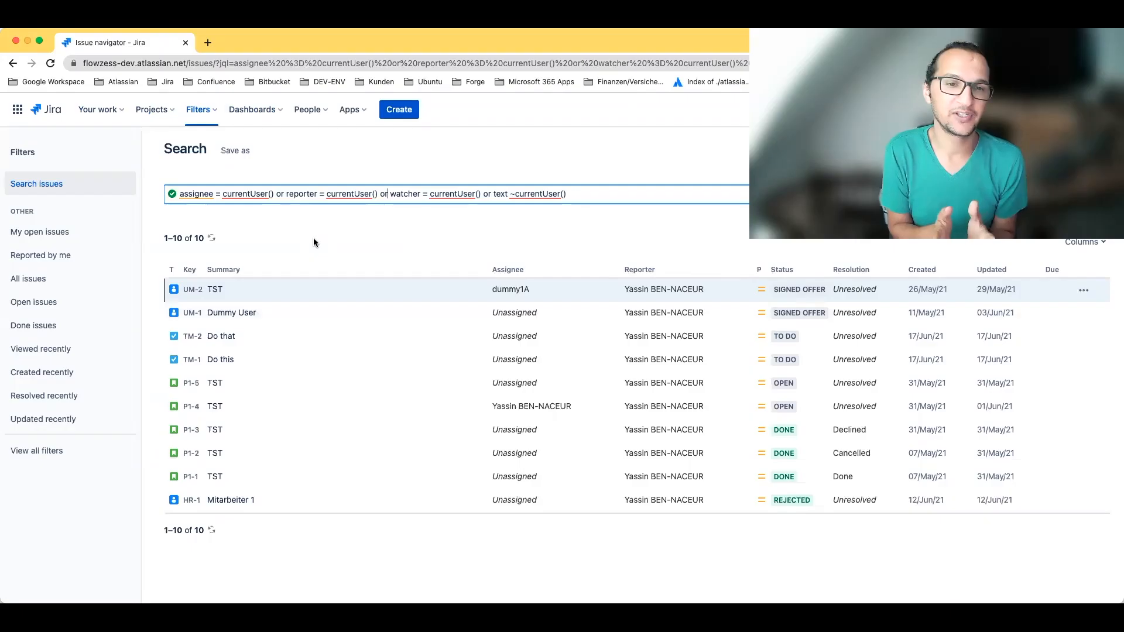
{"action": "mouse_move", "coordinate": [512, 184]}
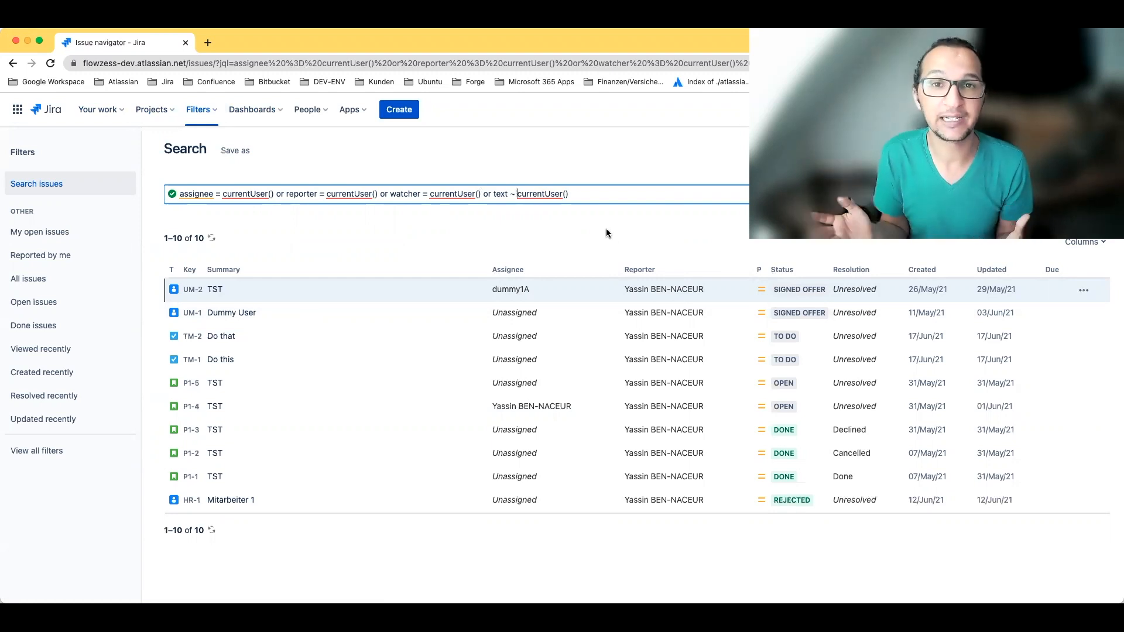
{"action": "left_click", "coordinate": [581, 193]}
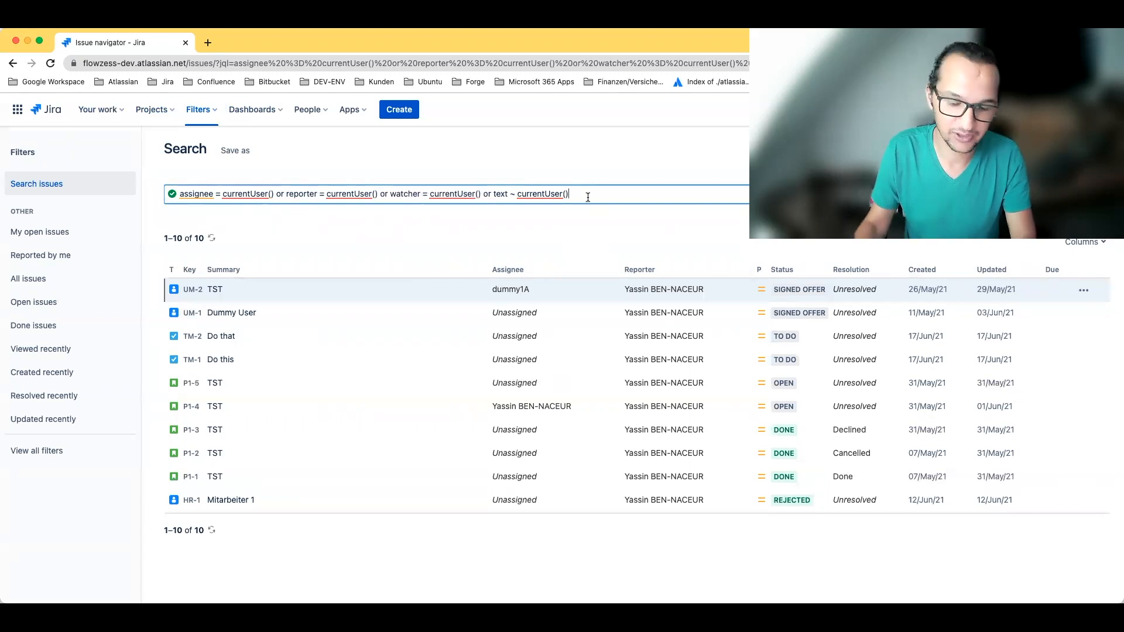
{"action": "type", "text": "or labels"}
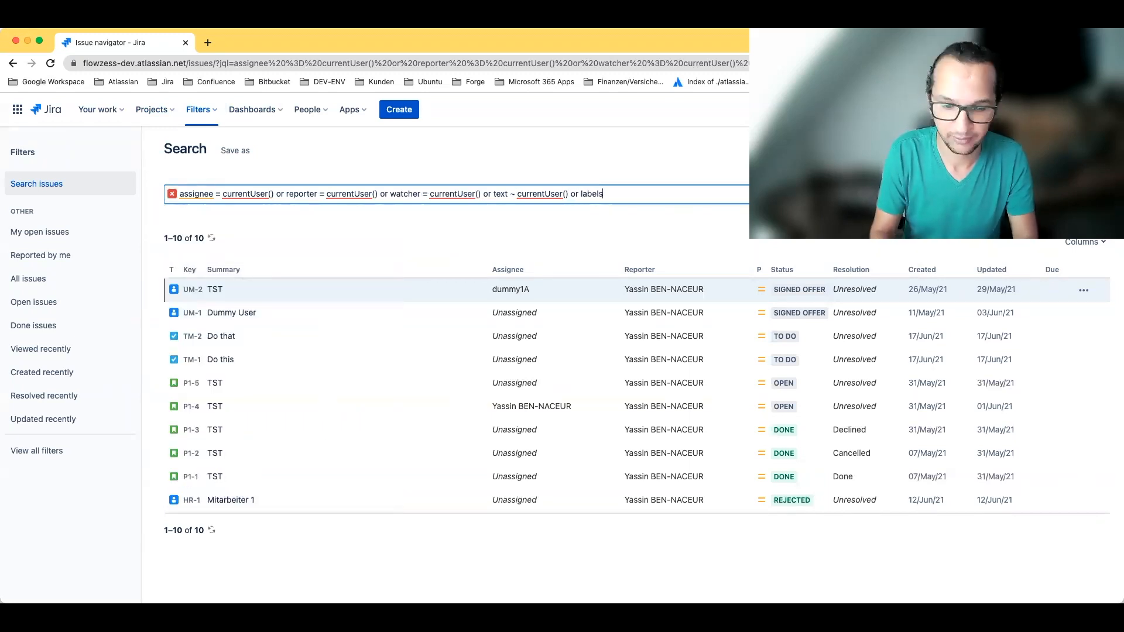
{"action": "type", "text": "labels"}
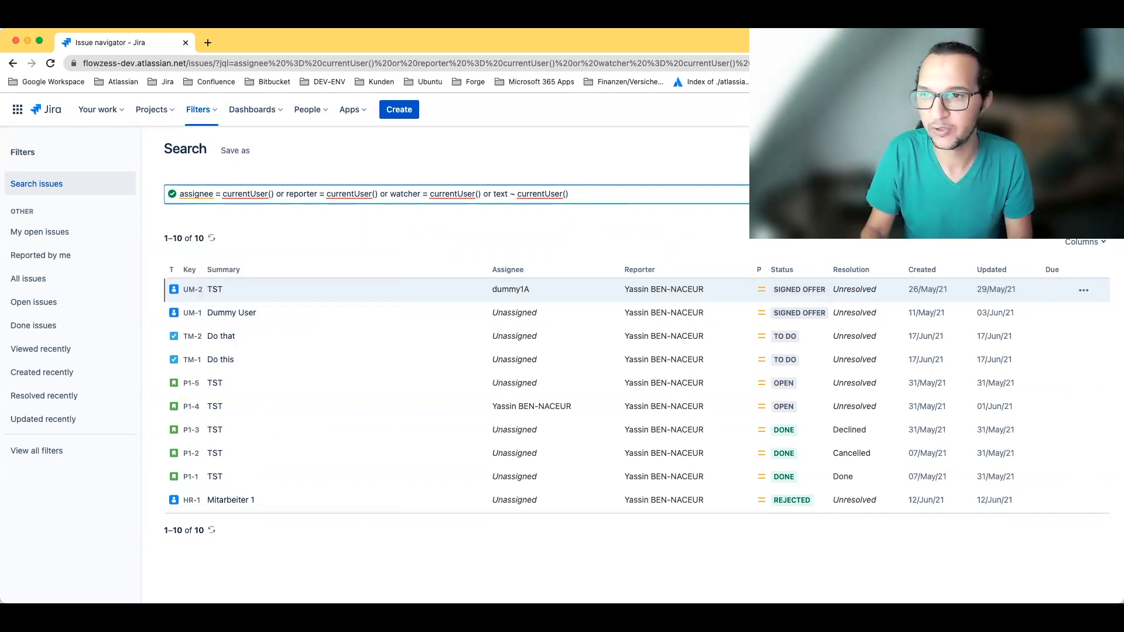
{"action": "left_click", "coordinate": [234, 150]}
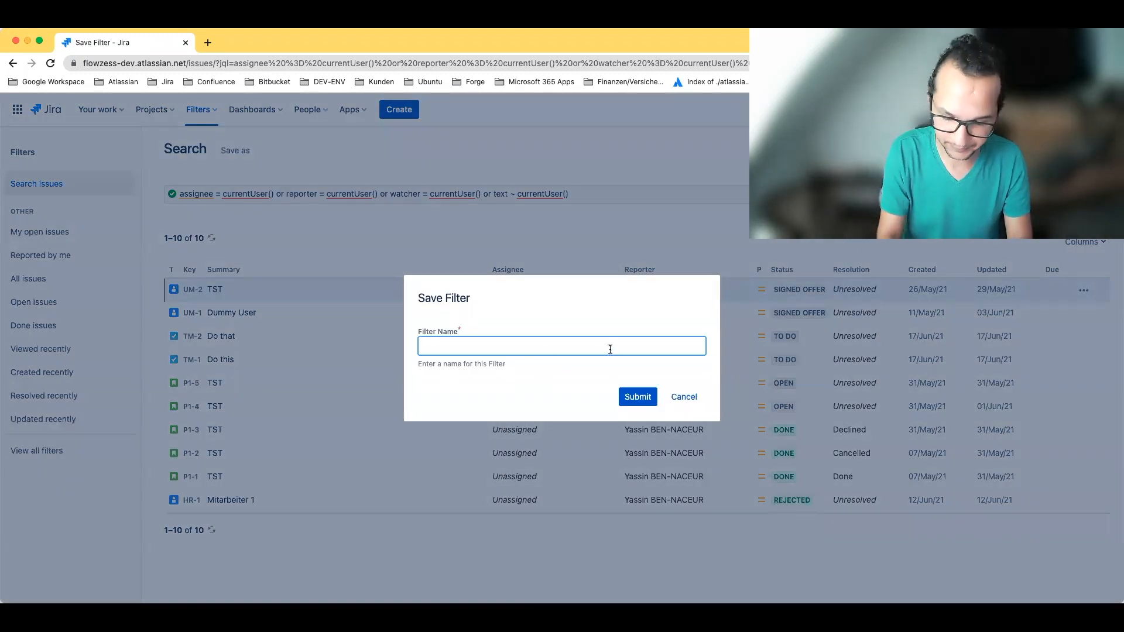
Save the search as a filter named 'My Personal Board - Filter'.
{"action": "type", "text": "My Personal"}
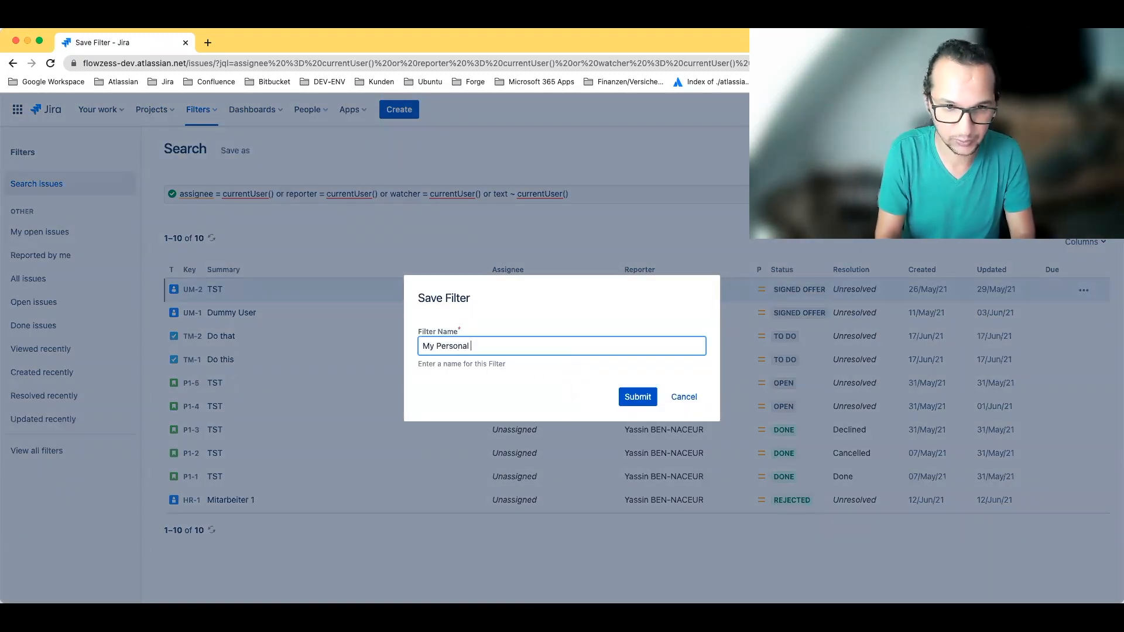
{"action": "type", "text": "Board - Fi"}
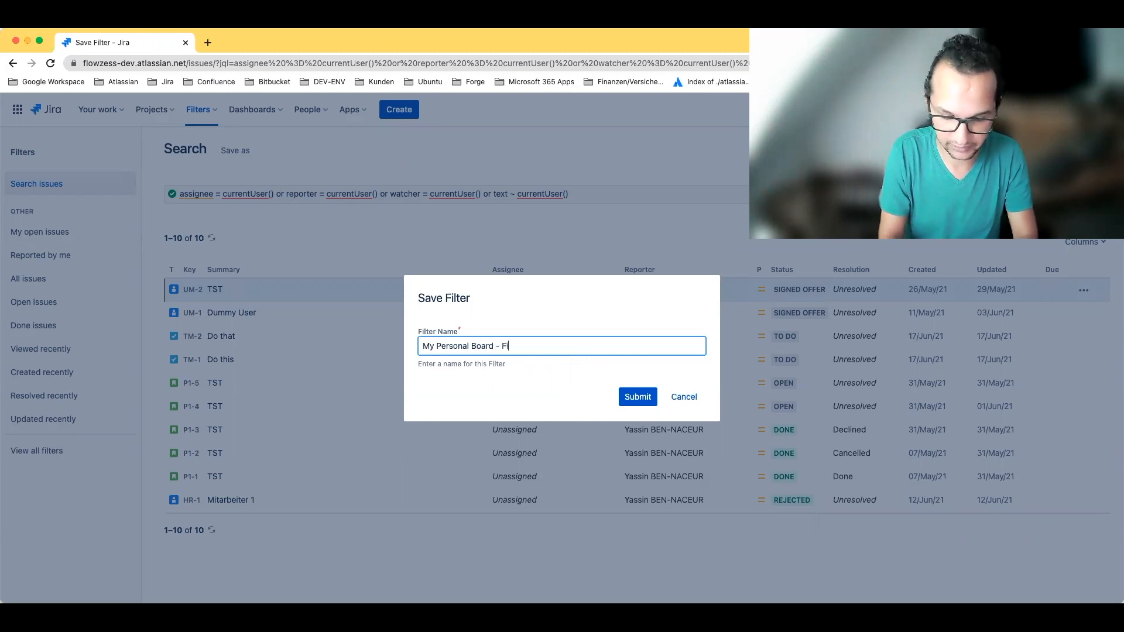
{"action": "left_click", "coordinate": [637, 397]}
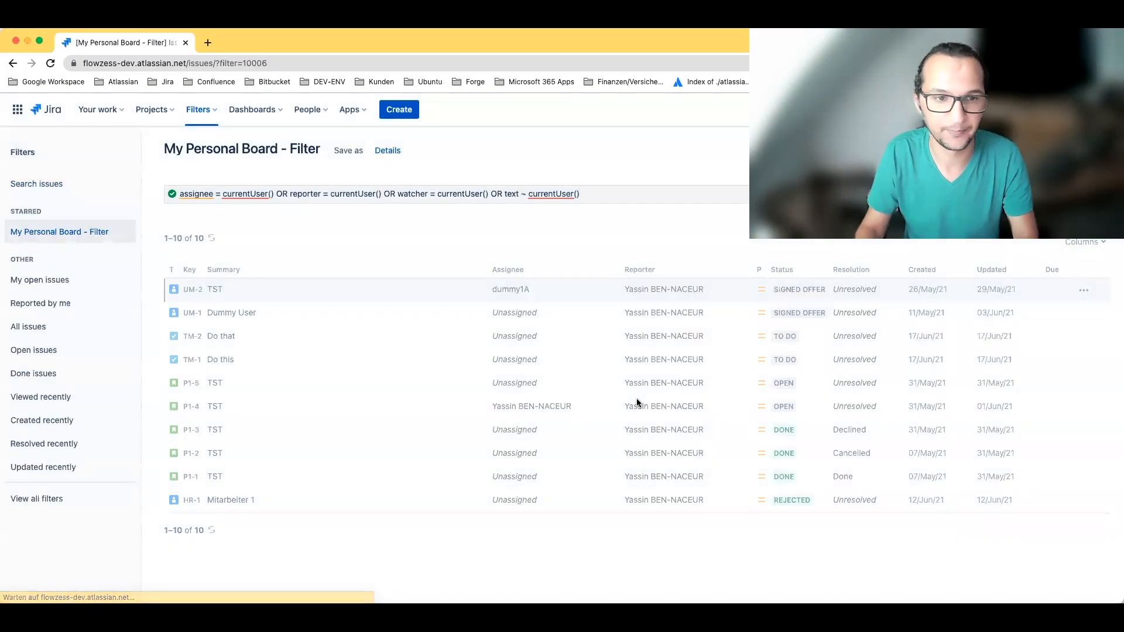
{"action": "mouse_move", "coordinate": [520, 381]}
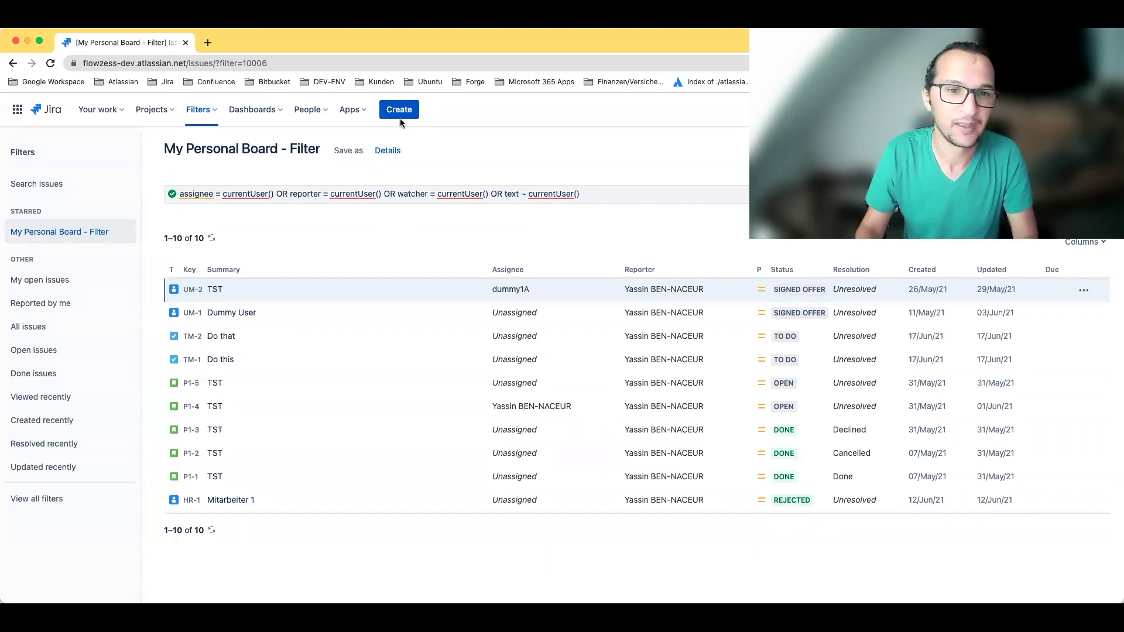
{"action": "mouse_move", "coordinate": [253, 113]}
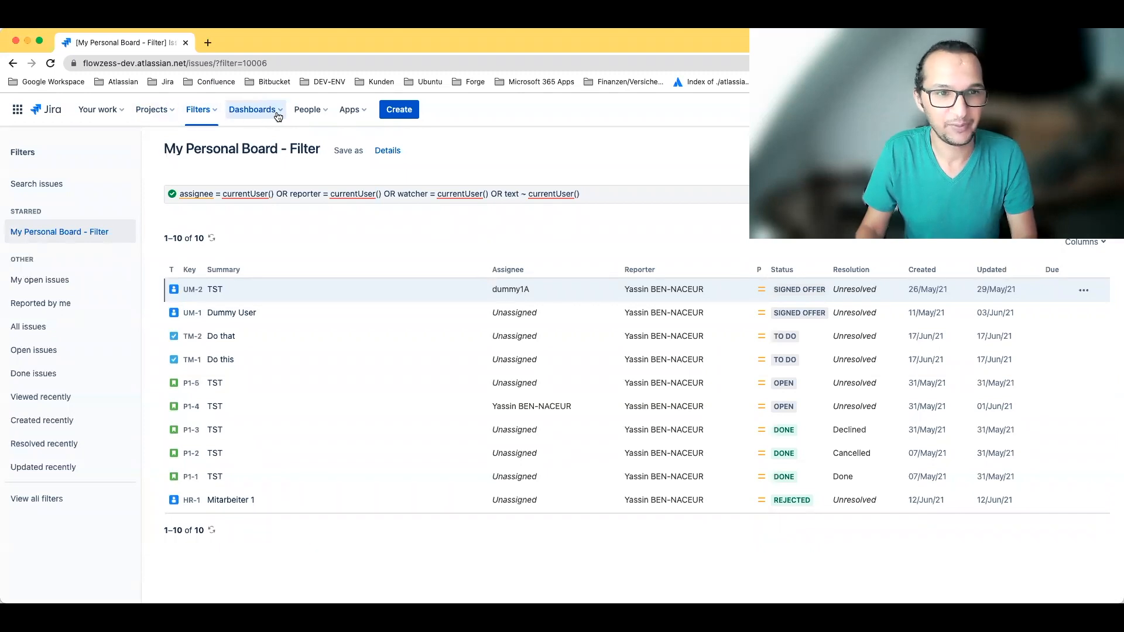
From Boards, start creating a Kanban board based on an existing saved filter.
{"action": "left_click", "coordinate": [652, 109]}
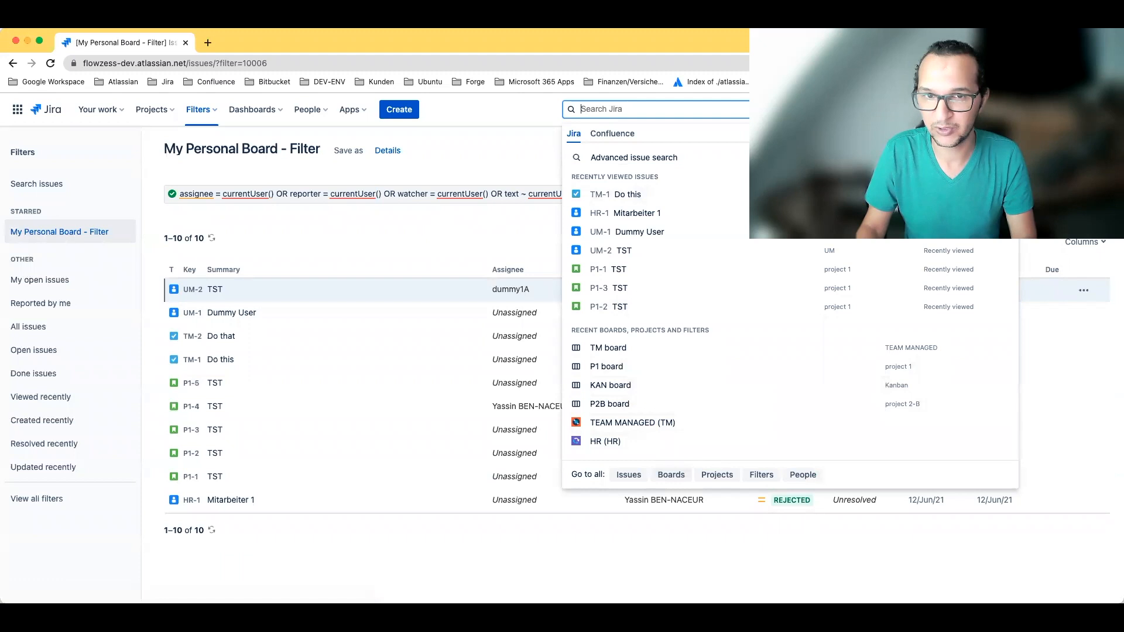
{"action": "left_click", "coordinate": [670, 474]}
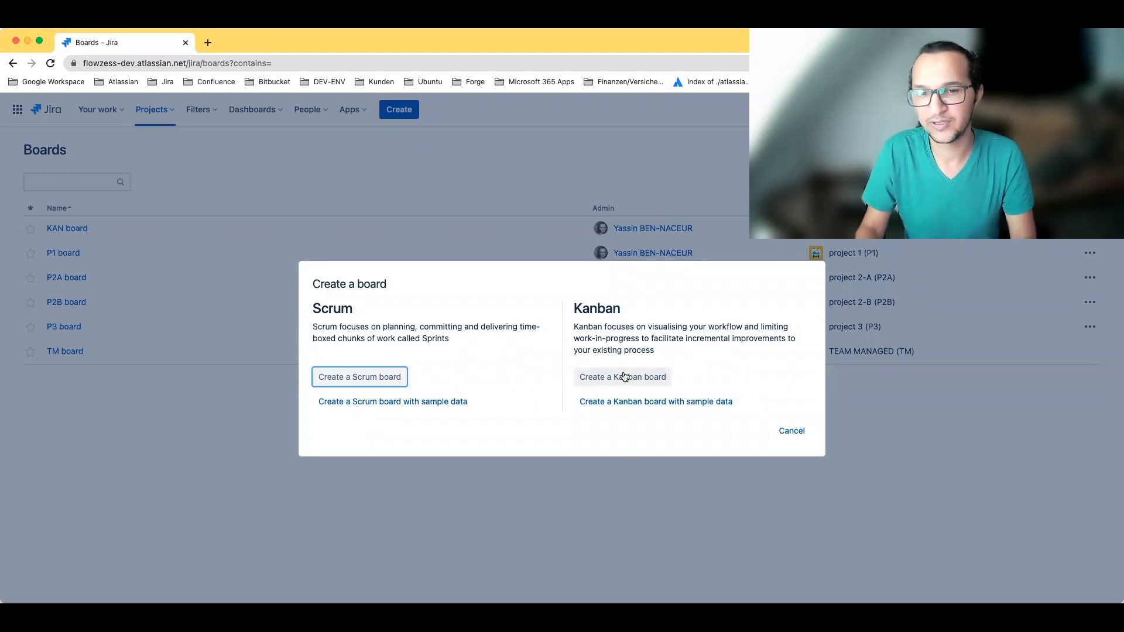
{"action": "left_click", "coordinate": [358, 376]}
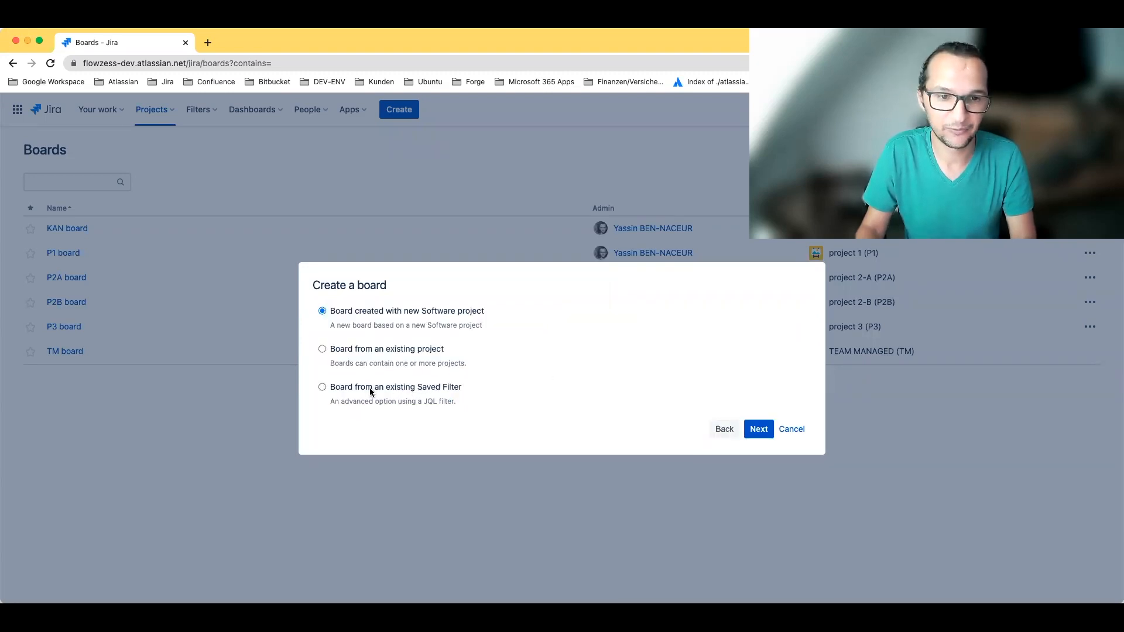
{"action": "left_click", "coordinate": [322, 387]}
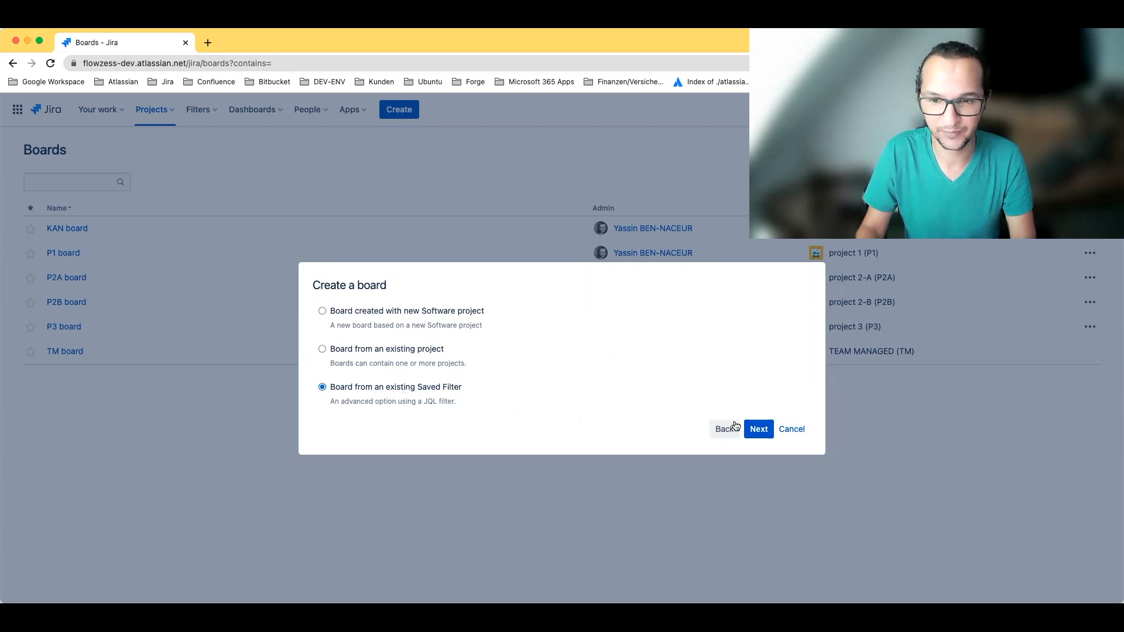
Name the board 'My Personal Board' and select 'My Personal Board - Filter' as its saved filter.
{"action": "left_click", "coordinate": [757, 428]}
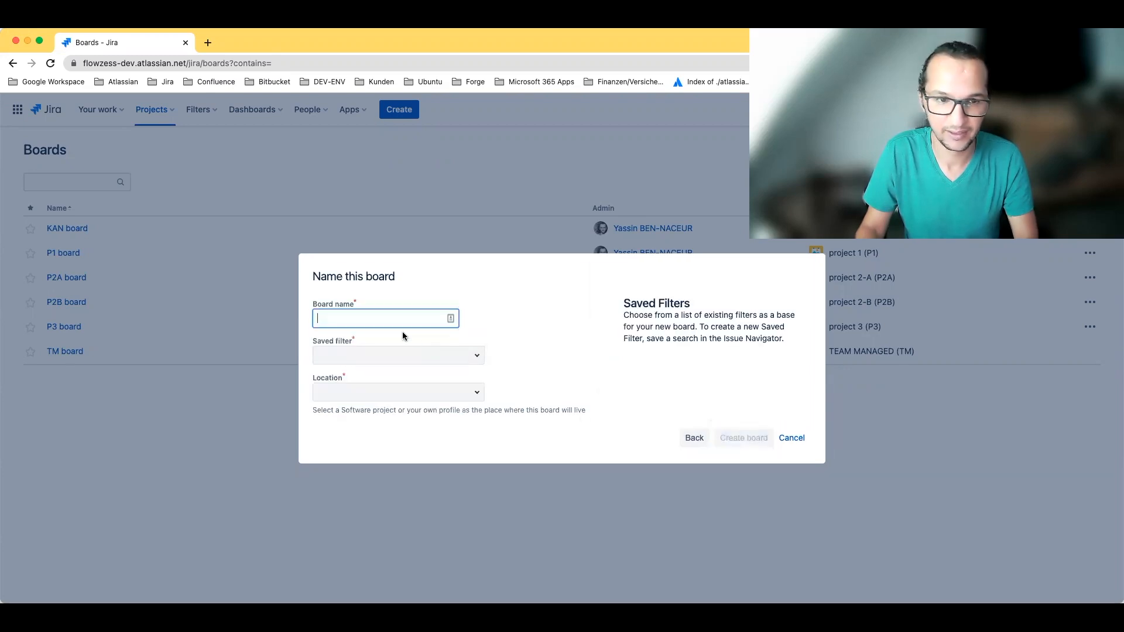
{"action": "type", "text": "My Pers"}
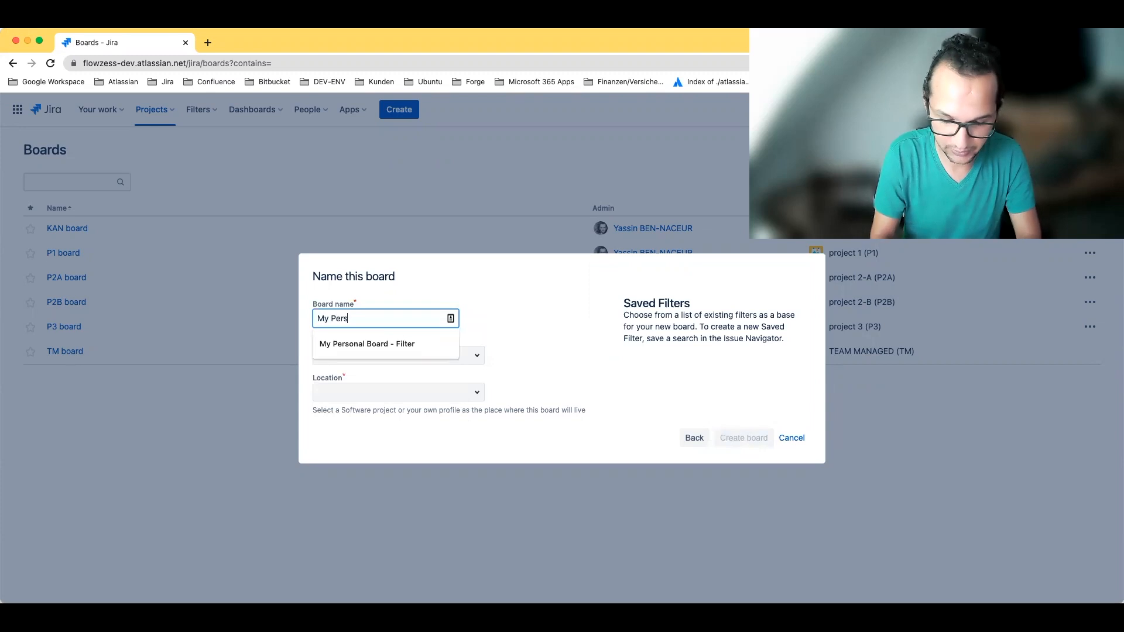
{"action": "type", "text": "onal Board"}
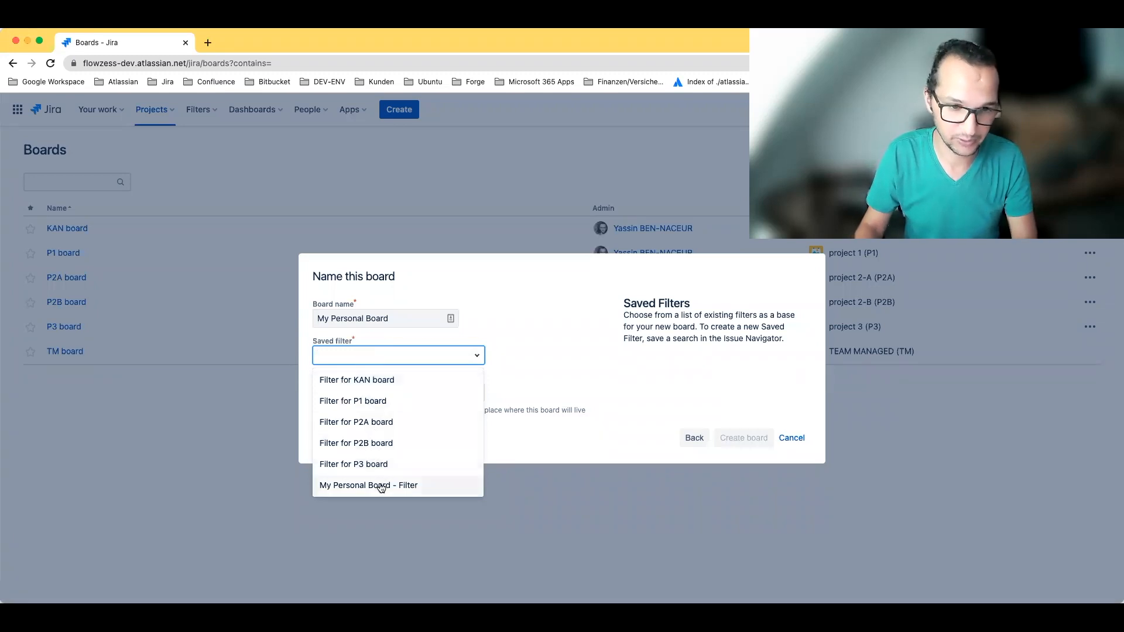
{"action": "left_click", "coordinate": [369, 484]}
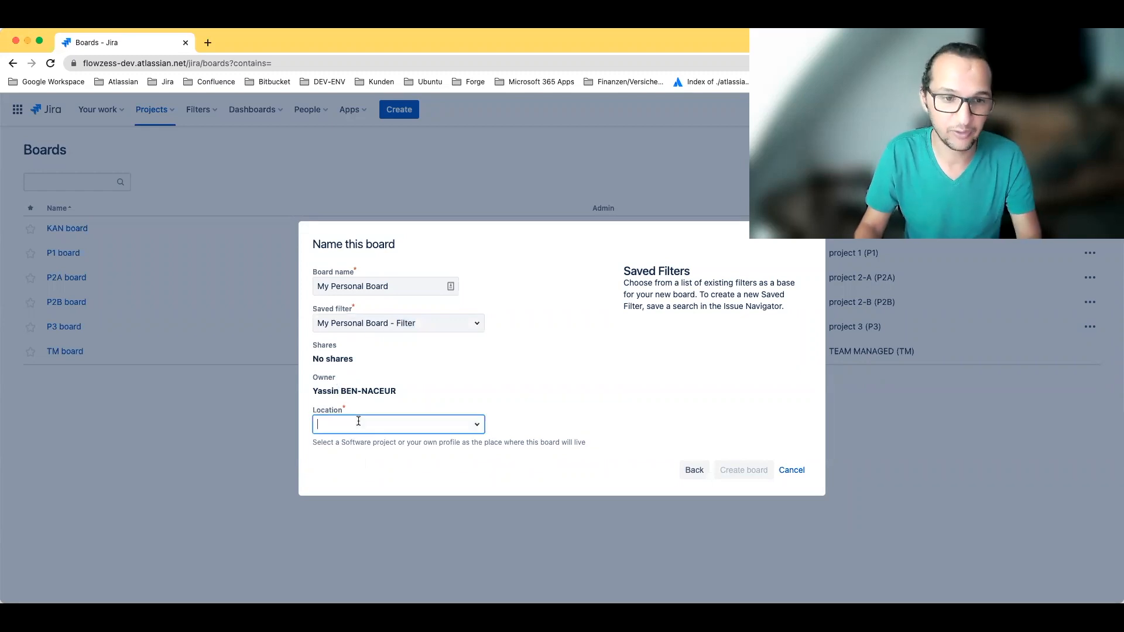
Set the board's location to the personal profile.
{"action": "left_click", "coordinate": [397, 424]}
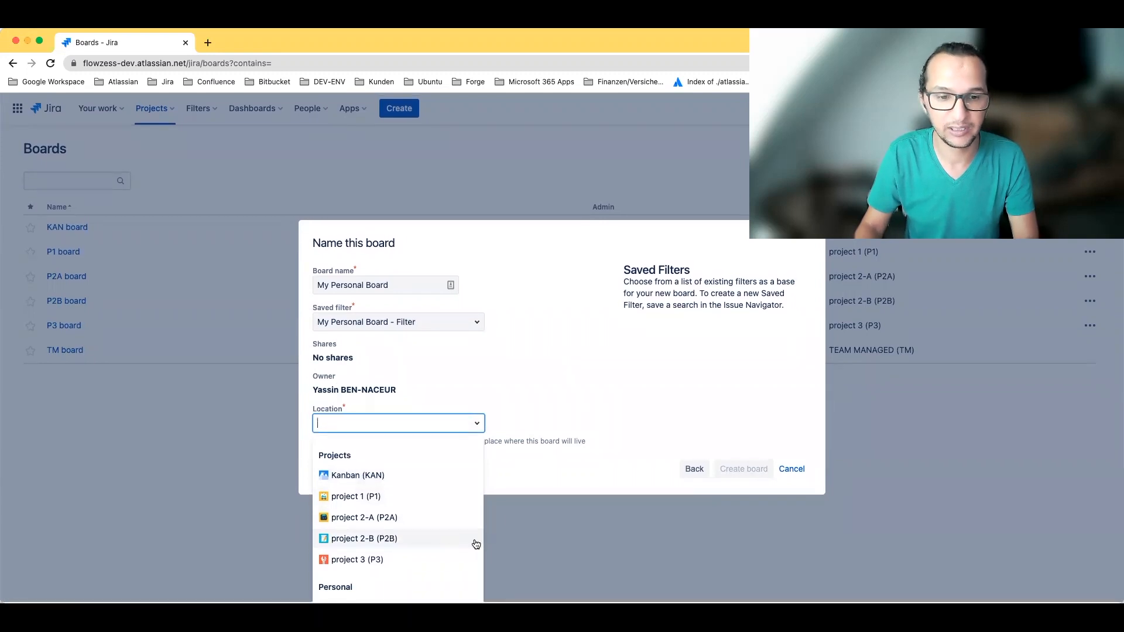
{"action": "mouse_move", "coordinate": [553, 455]}
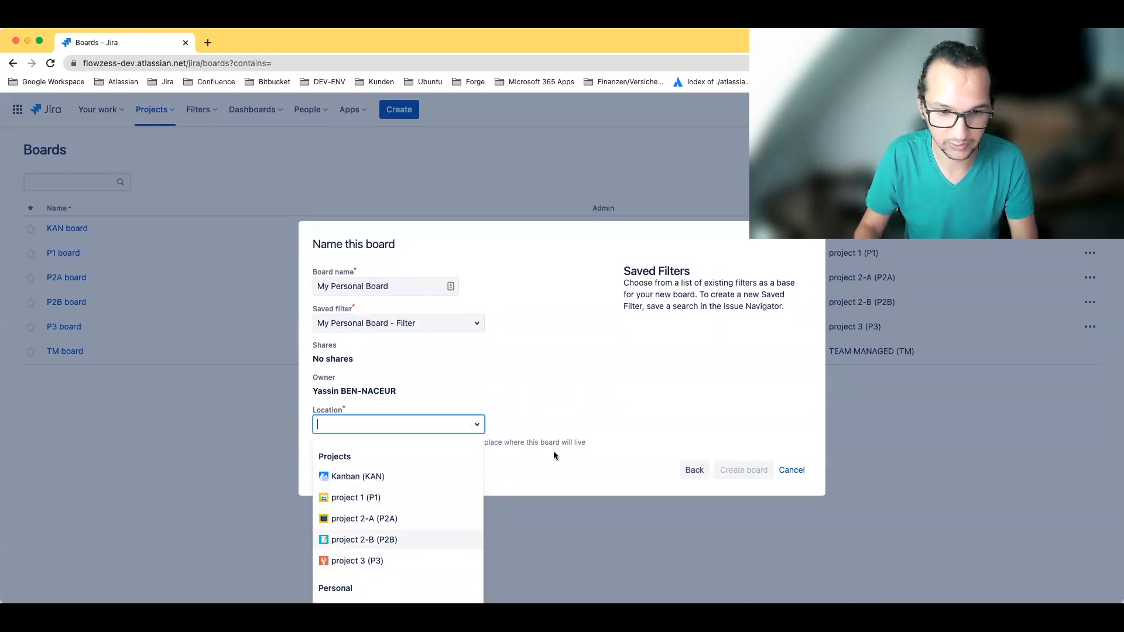
{"action": "right_click", "coordinate": [932, 286]}
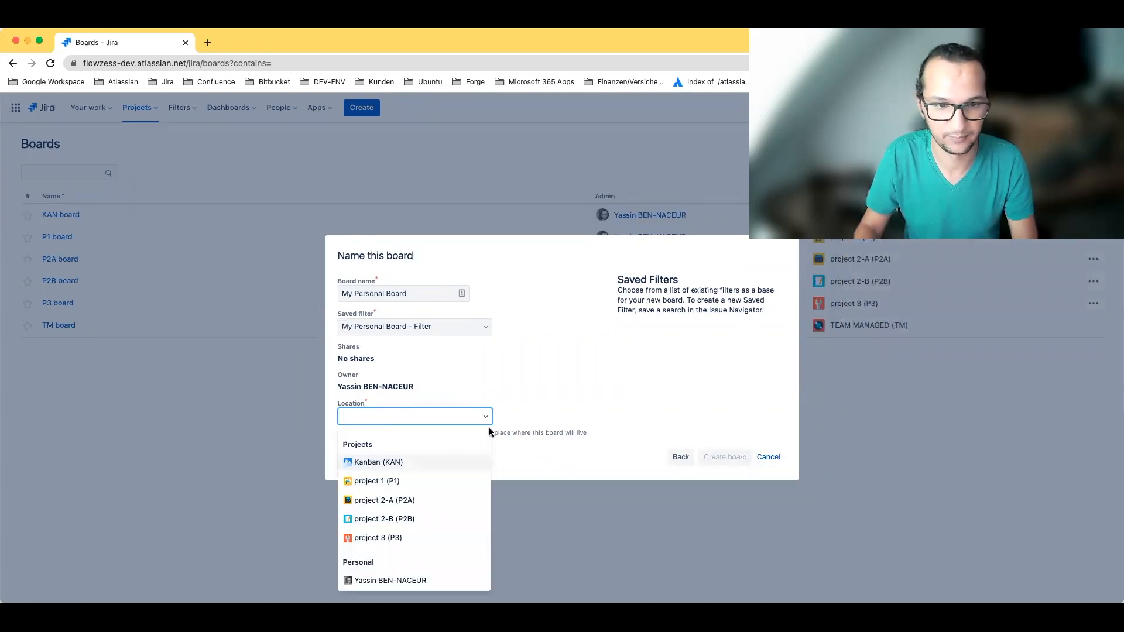
{"action": "mouse_move", "coordinate": [392, 580]}
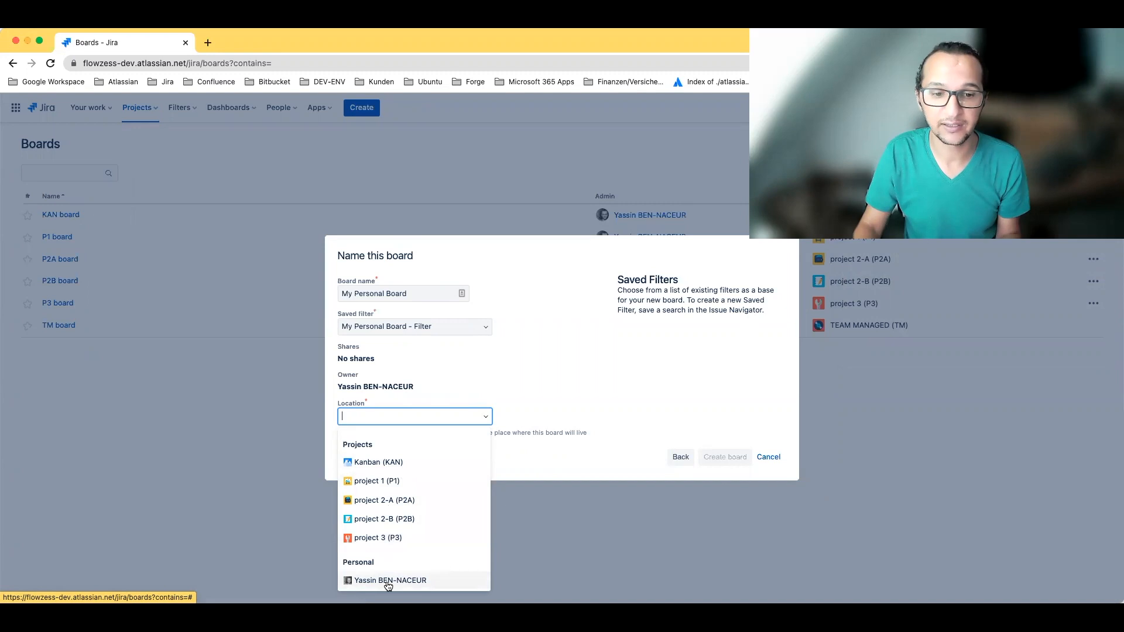
{"action": "left_click", "coordinate": [390, 580]}
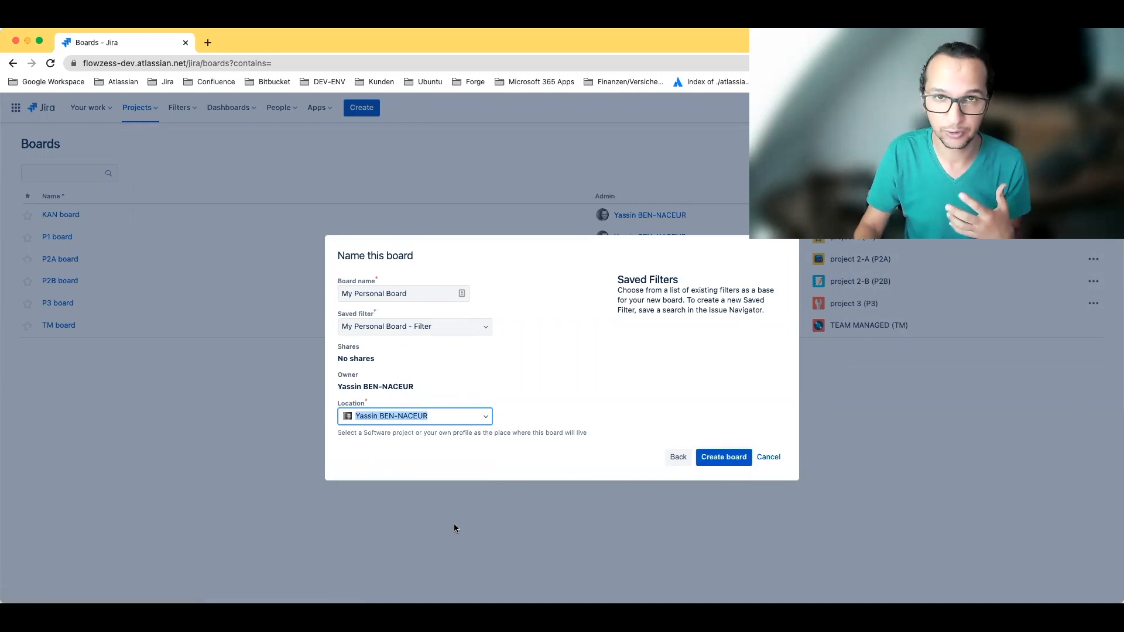
Create My Personal Board, which loads as a Kanban board with six issues in To Do.
{"action": "left_click", "coordinate": [724, 457]}
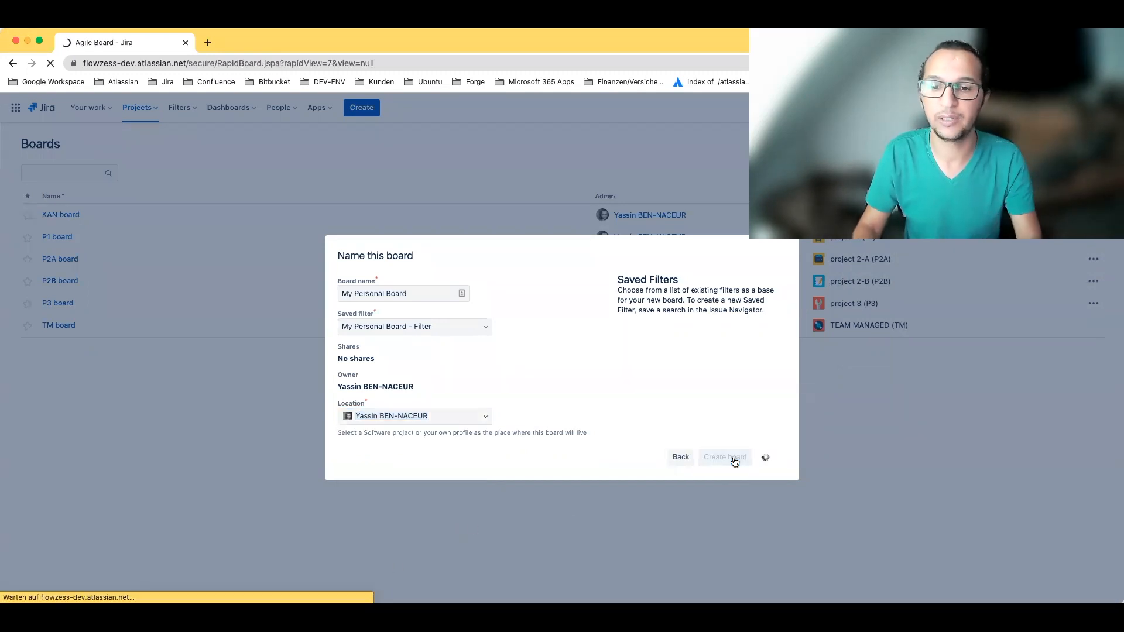
{"action": "left_click", "coordinate": [724, 457]}
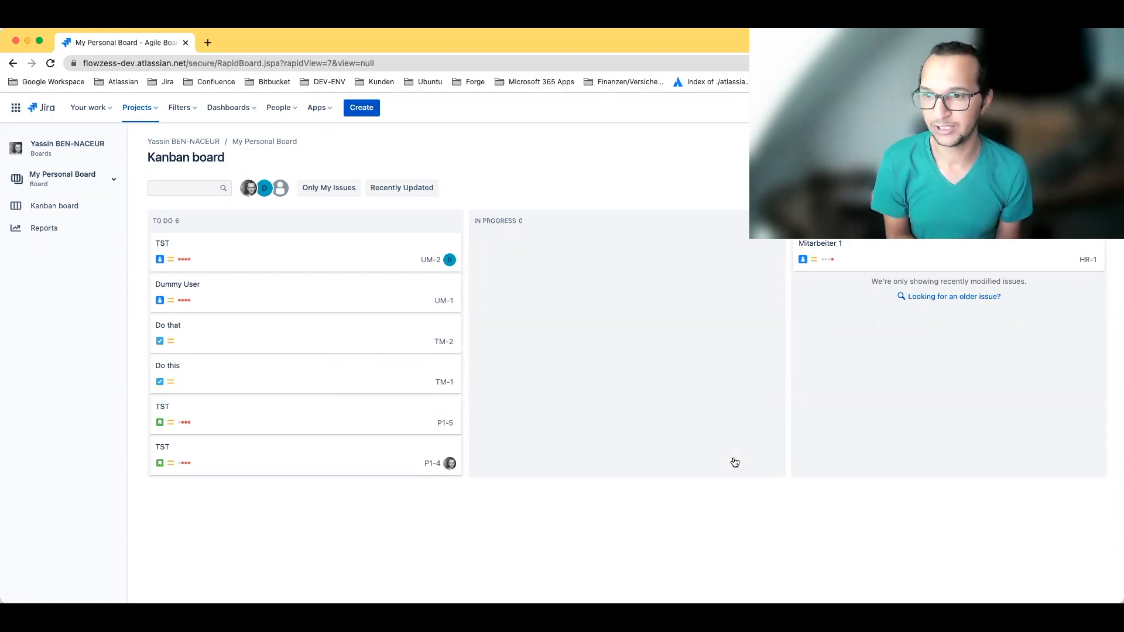
{"action": "mouse_move", "coordinate": [637, 156]}
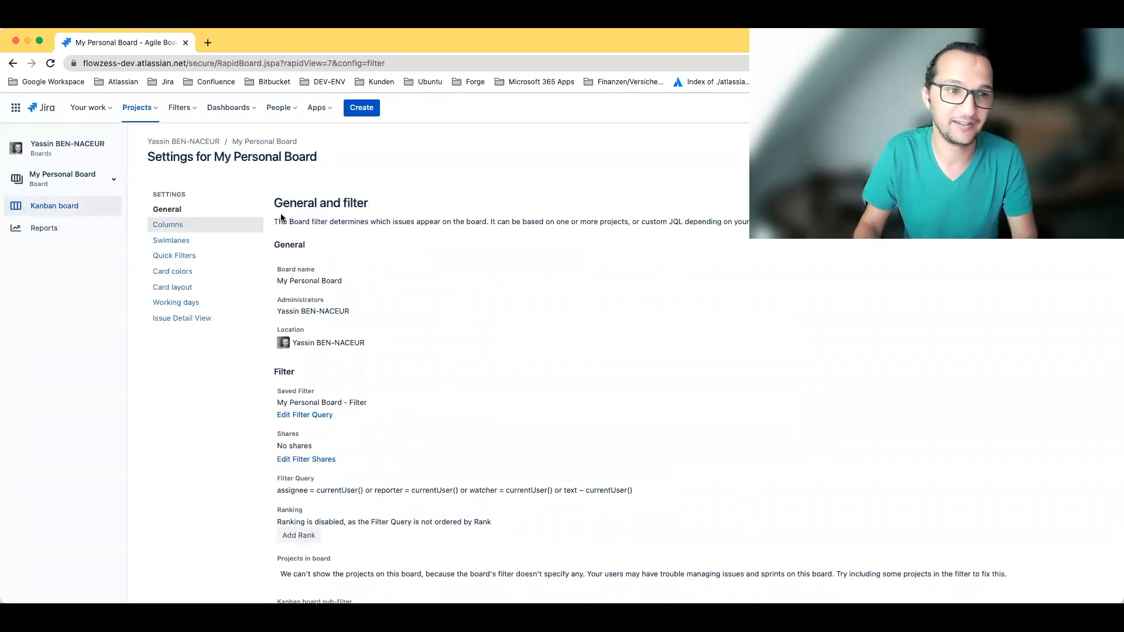
View the board's Columns settings showing statuses mapped to To Do, In Progress and Done.
{"action": "left_click", "coordinate": [167, 225]}
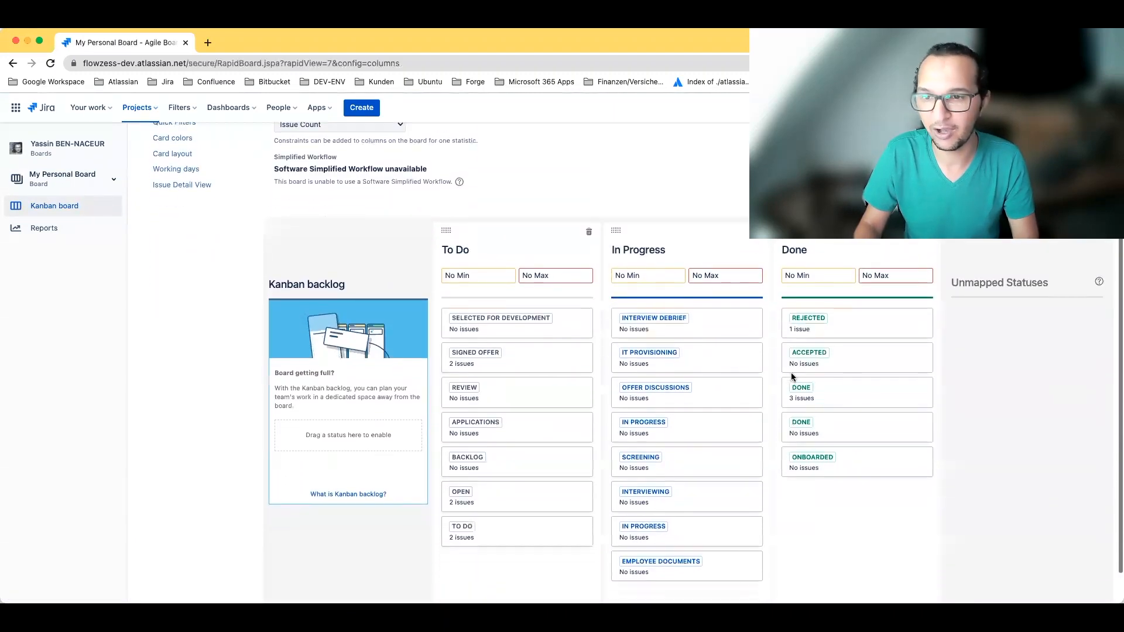
{"action": "scroll", "scroll_direction": "down", "scroll_amount": 3}
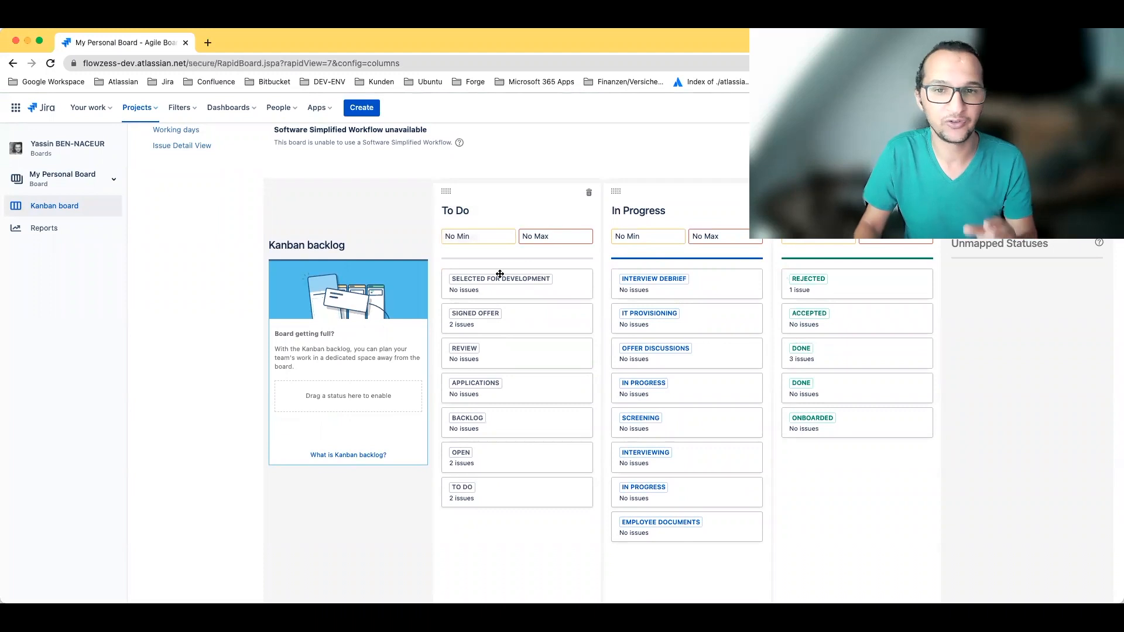
{"action": "mouse_move", "coordinate": [506, 331]}
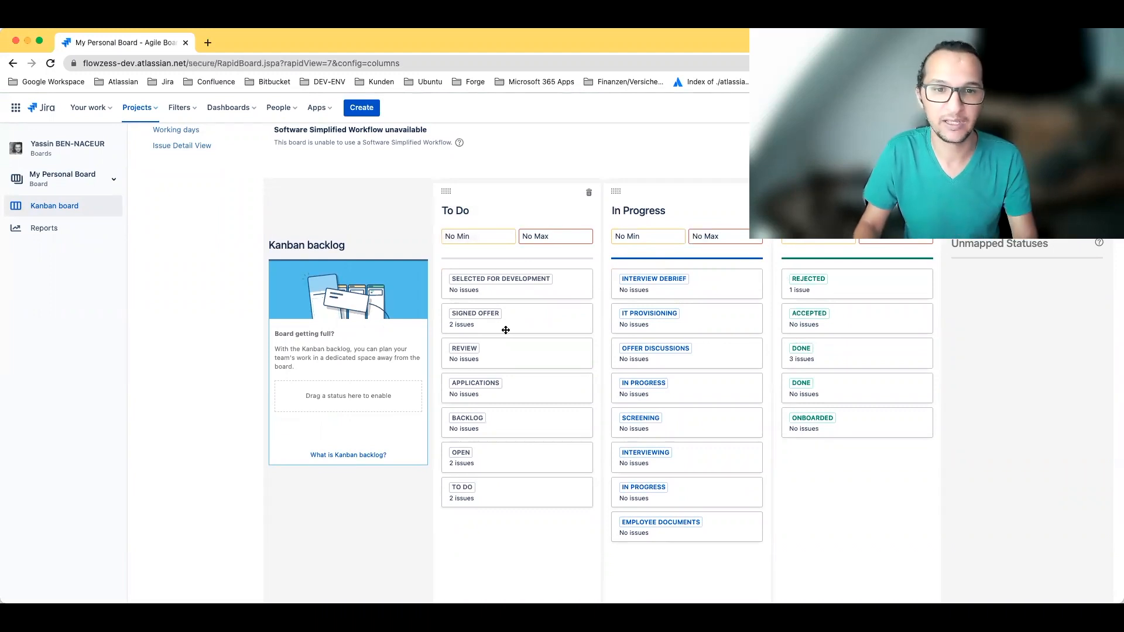
{"action": "left_click", "coordinate": [168, 164]}
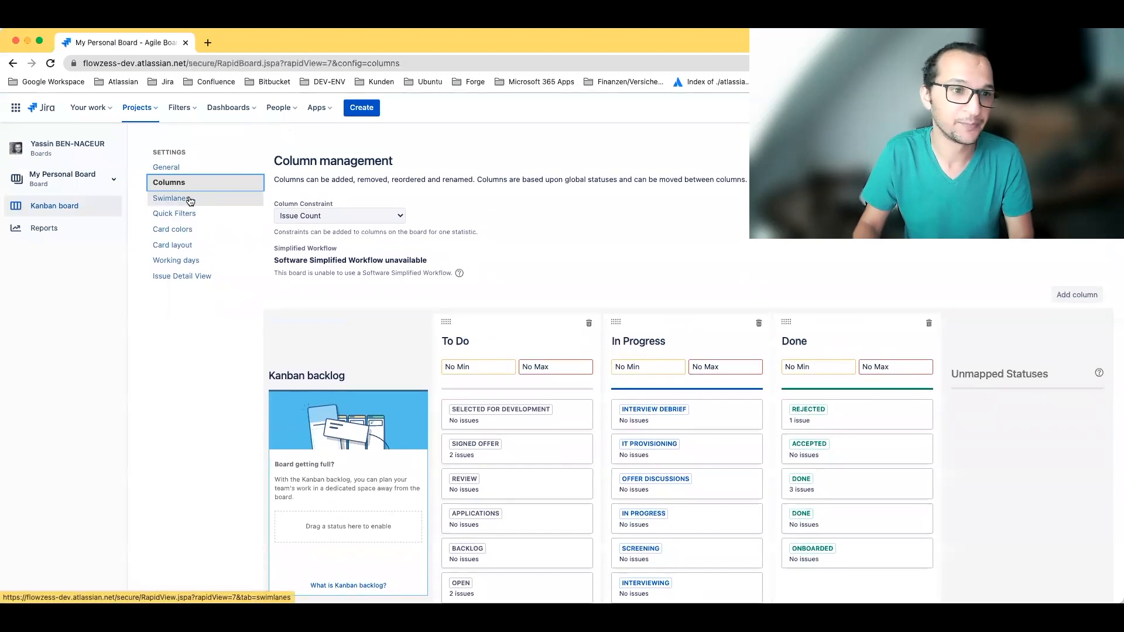
{"action": "mouse_move", "coordinate": [165, 167]}
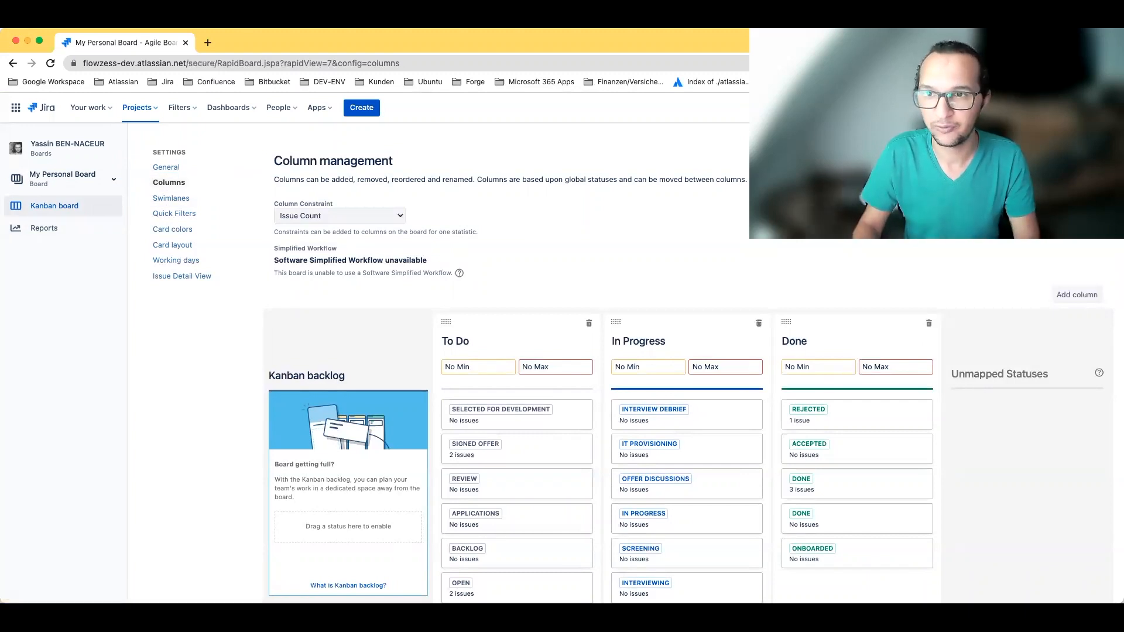
Find My Personal Board in the all-boards list and reopen it.
{"action": "left_click", "coordinate": [682, 106]}
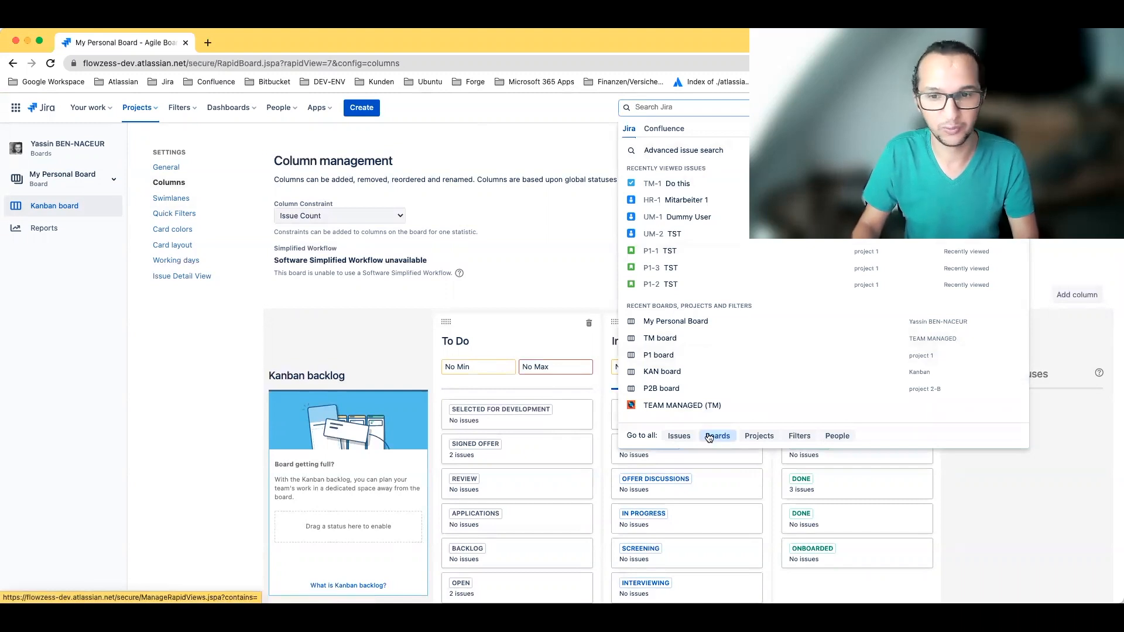
{"action": "left_click", "coordinate": [717, 436]}
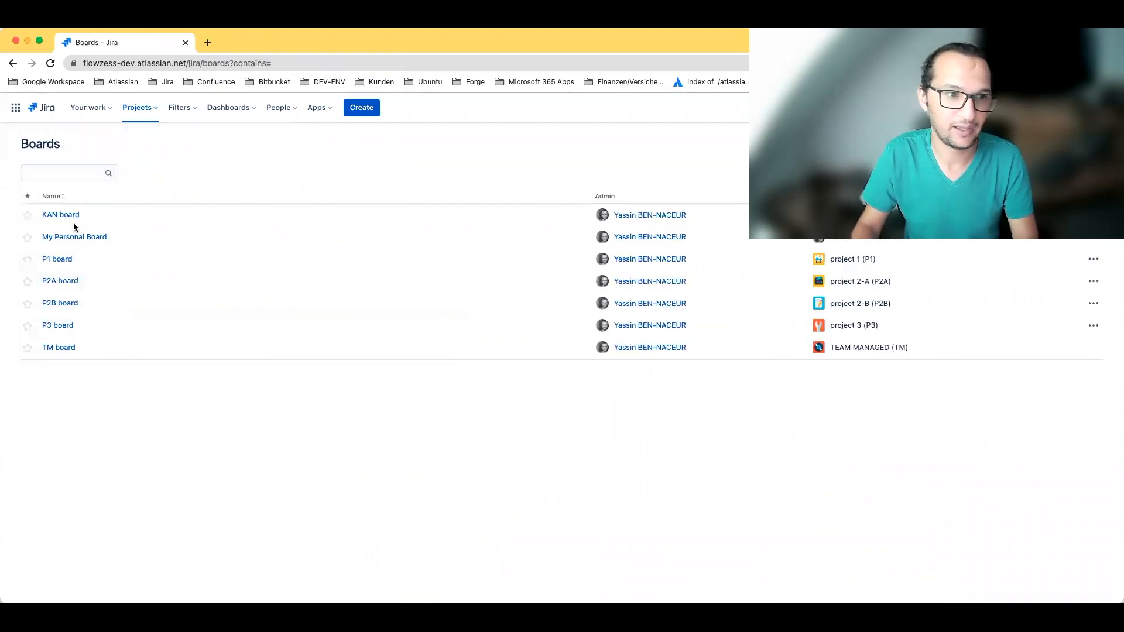
{"action": "left_click", "coordinate": [73, 237]}
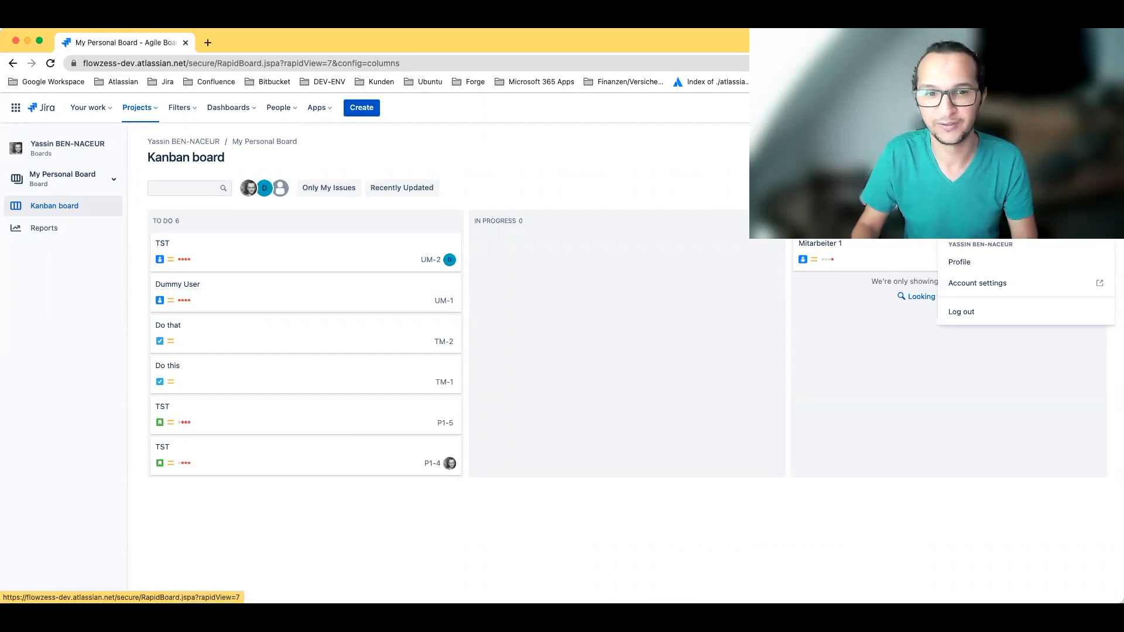
Move UM-1, TM-1, TM-2 to In Progress and UM-2 to Done, dismissing the P1-5 transition warning.
{"action": "left_click", "coordinate": [344, 248]}
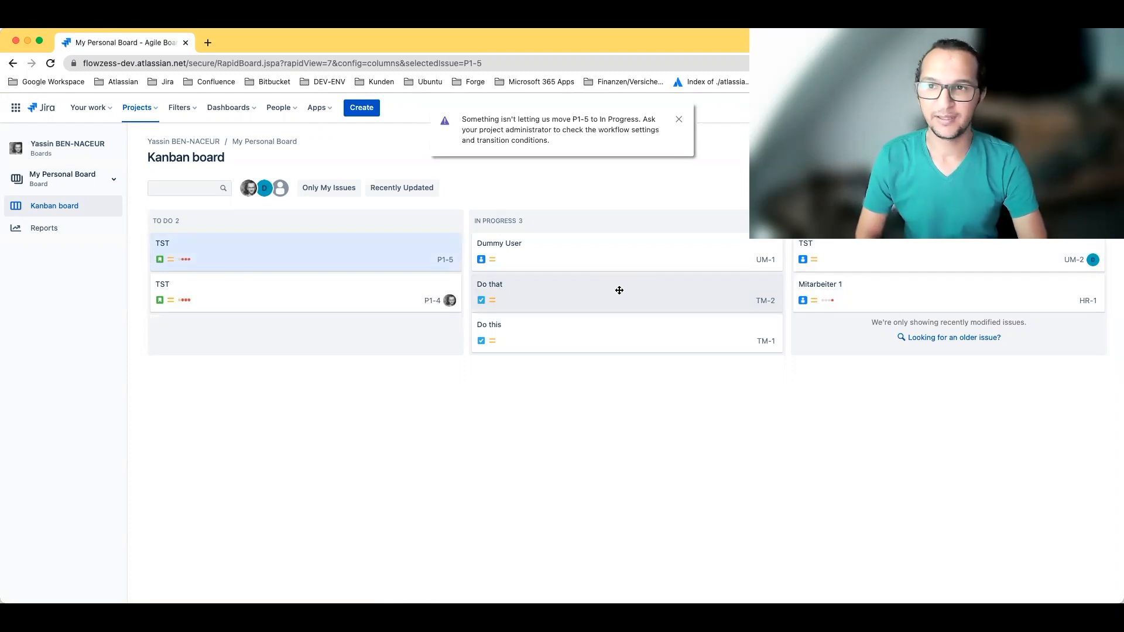
{"action": "left_click", "coordinate": [678, 120]}
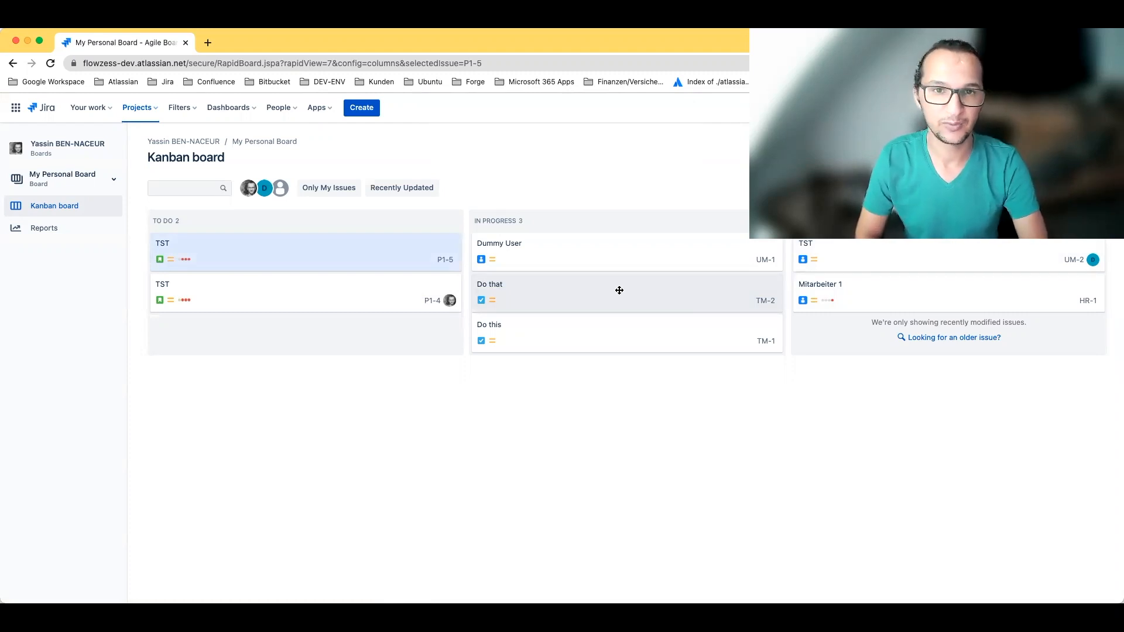